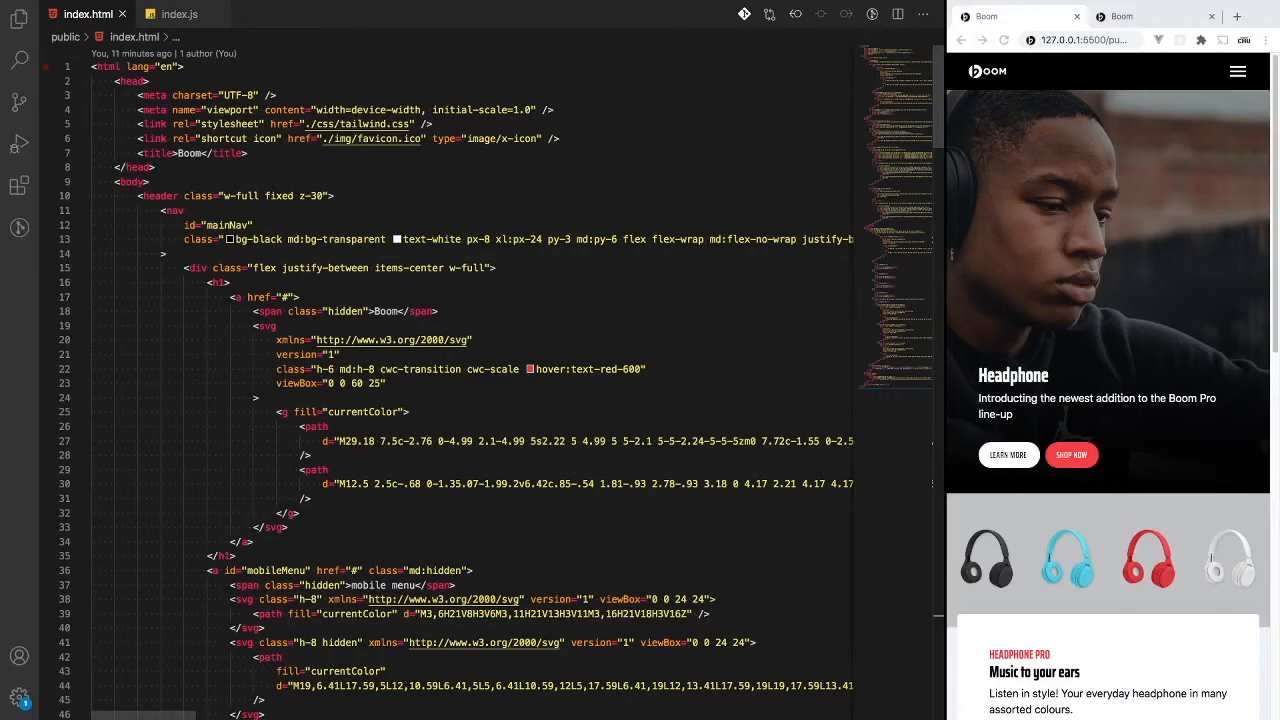
{"action": "mouse_move", "coordinate": [1244, 176]}
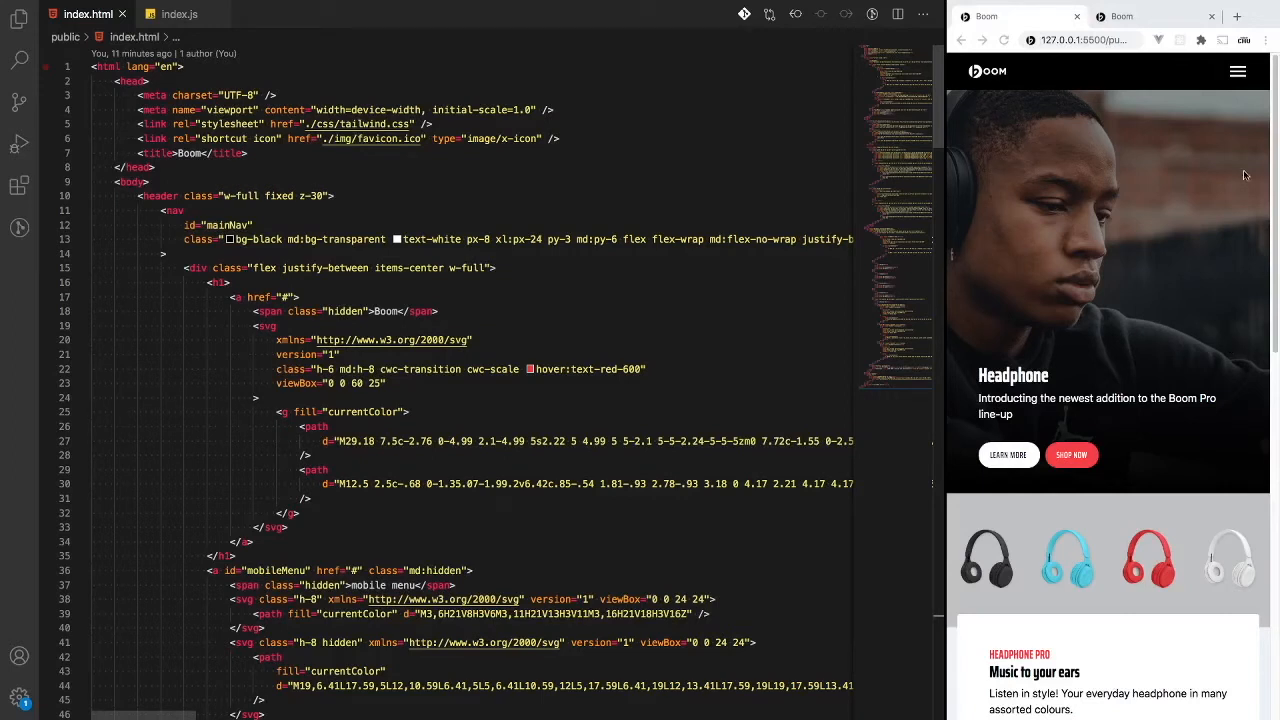
Scroll the Boom page preview down to the footer.
{"action": "left_click", "coordinate": [1238, 72]}
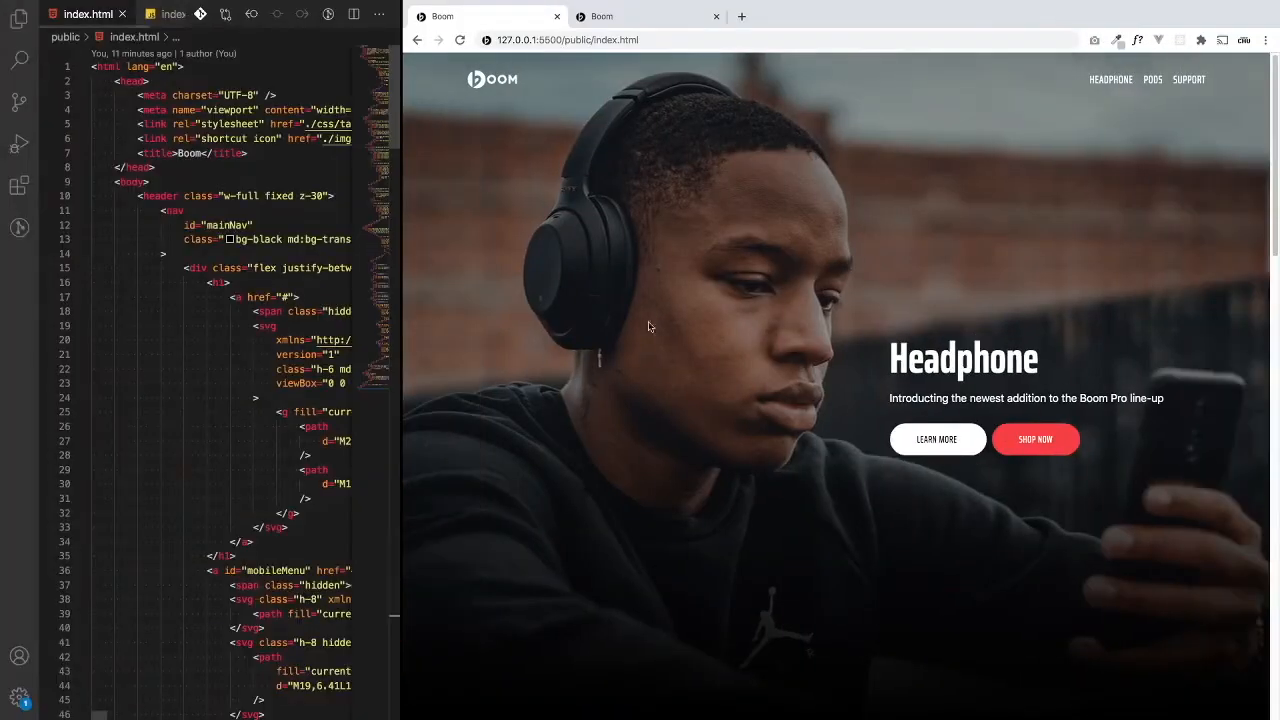
{"action": "scroll", "scroll_direction": "down", "scroll_amount": 3}
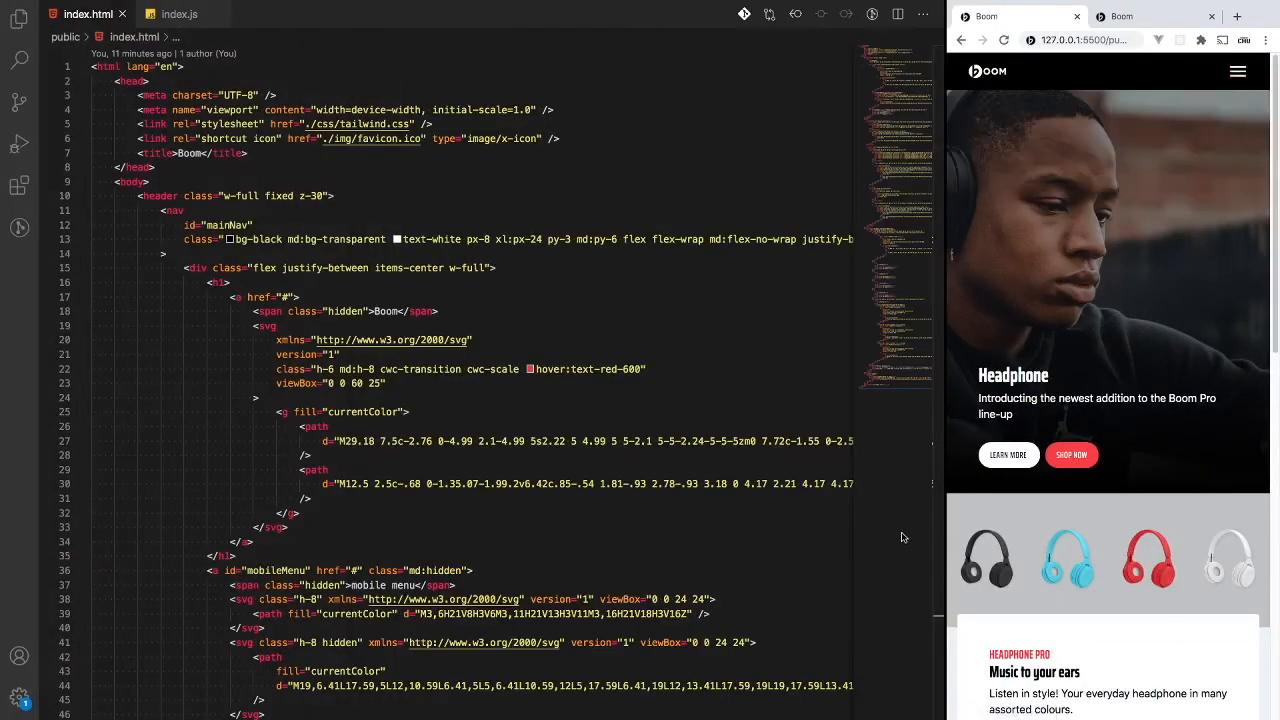
{"action": "scroll", "scroll_direction": "down", "scroll_amount": 3}
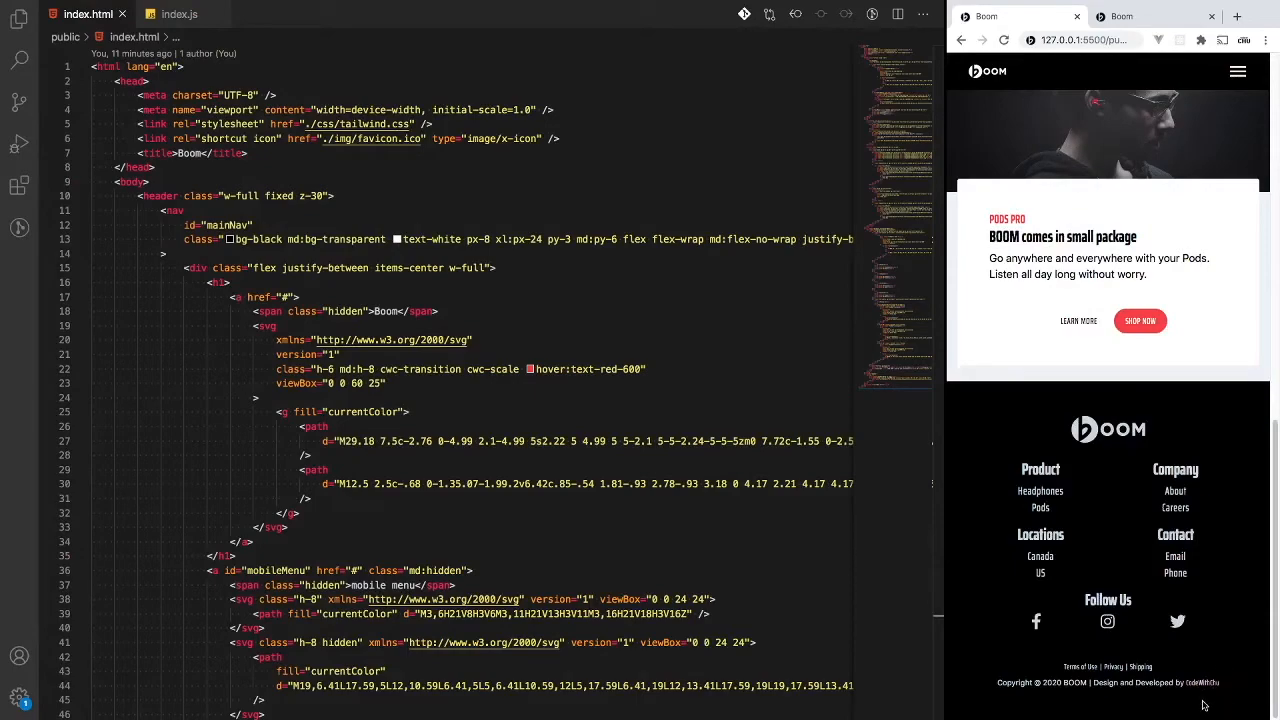
{"action": "scroll", "scroll_direction": "down", "scroll_amount": 3}
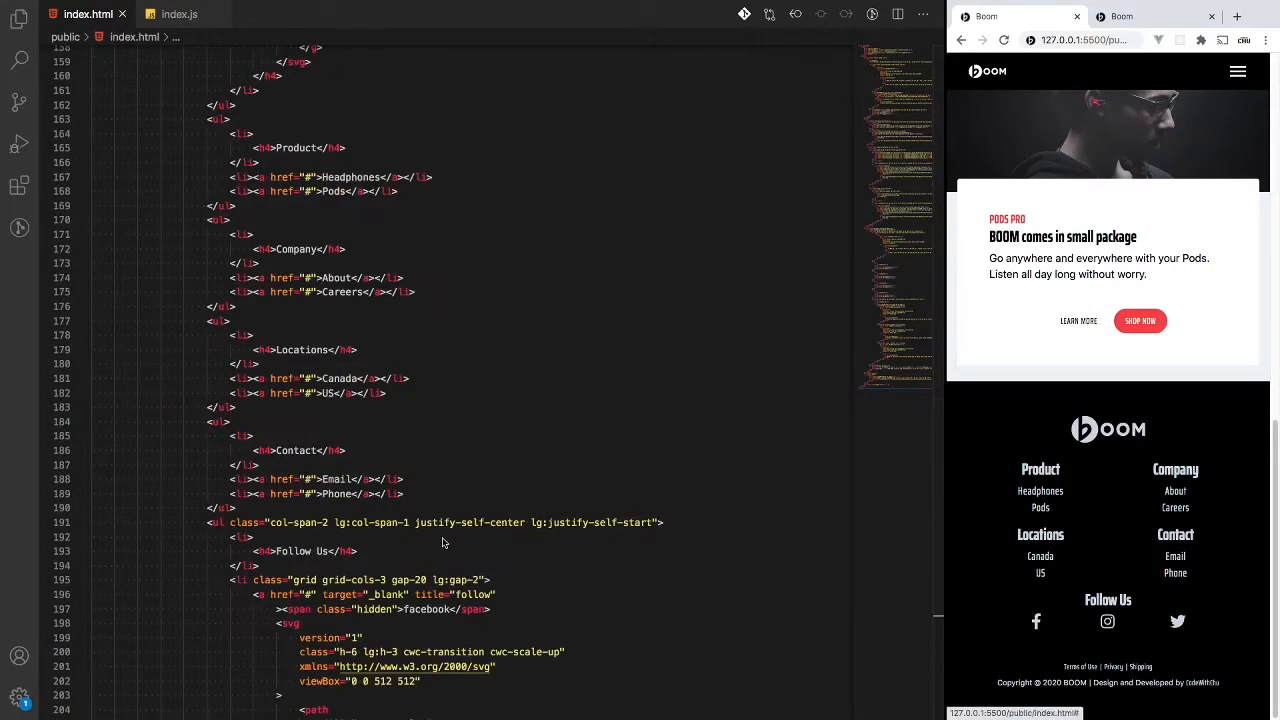
{"action": "scroll", "scroll_direction": "down", "scroll_amount": 3}
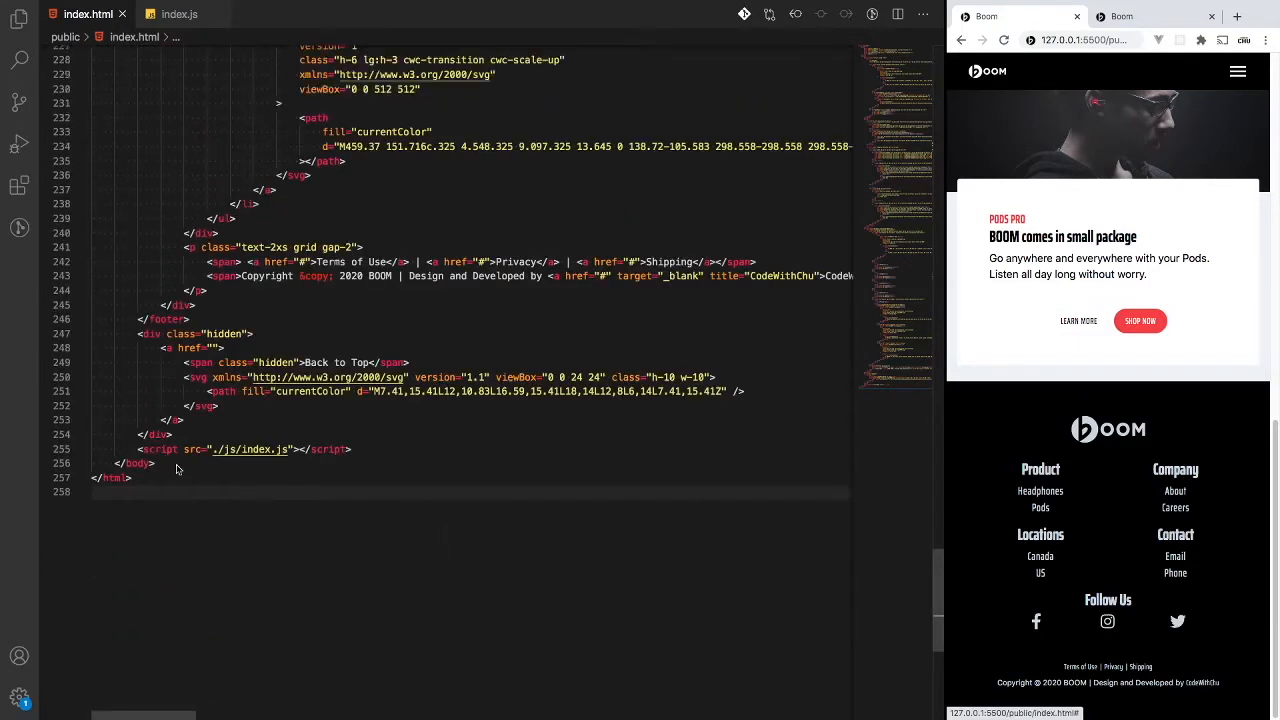
{"action": "mouse_move", "coordinate": [1216, 568]}
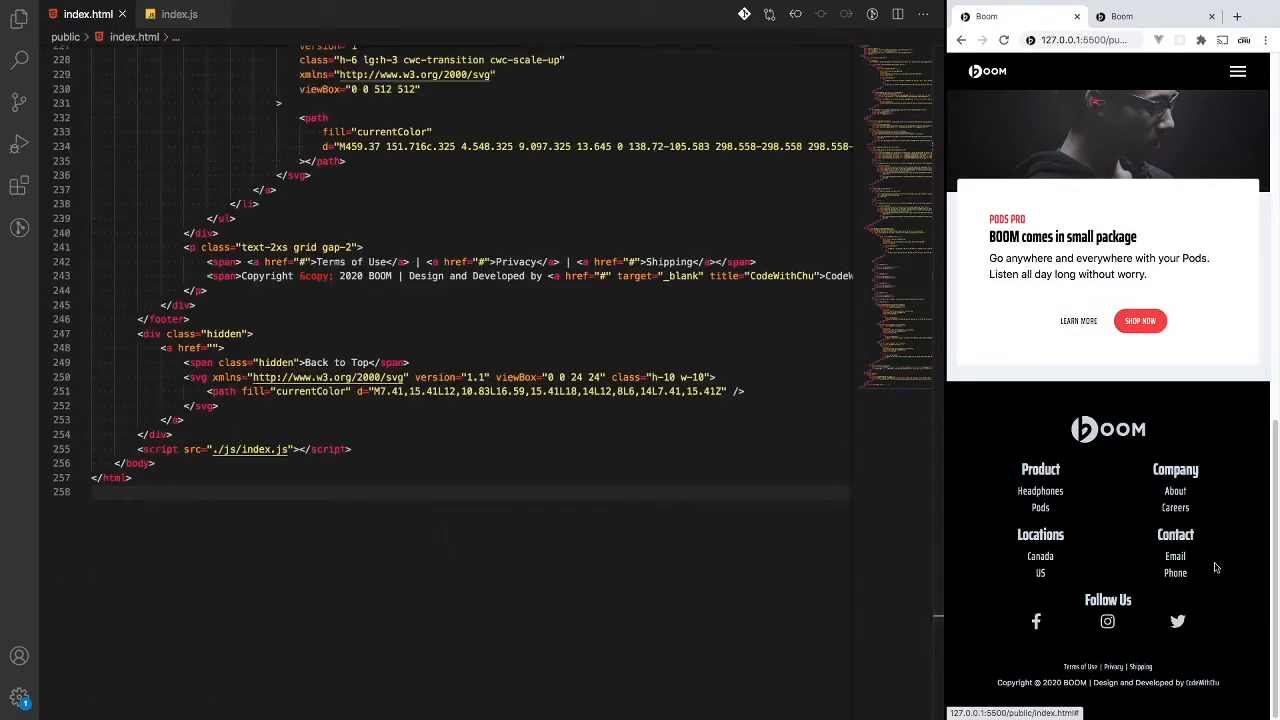
Place the cursor inside the Back to Top anchor tag at the end of index.html.
{"action": "left_click", "coordinate": [180, 304]}
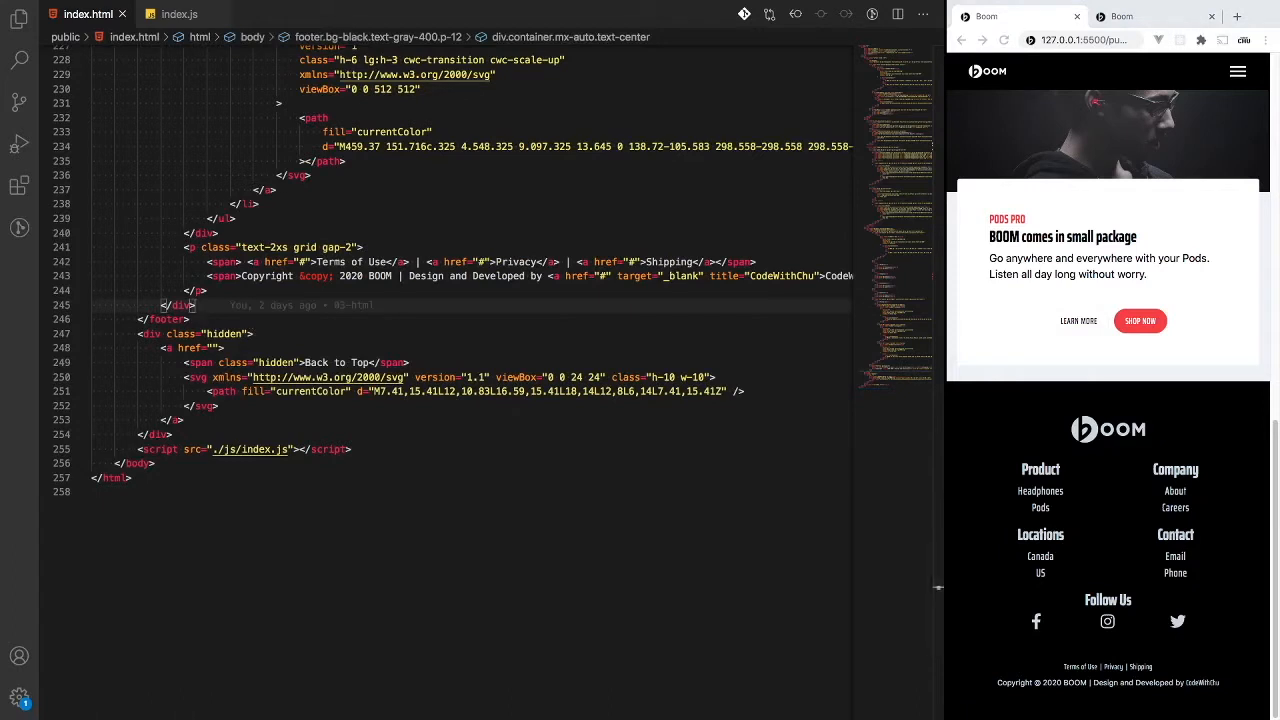
{"action": "left_click", "coordinate": [224, 348]}
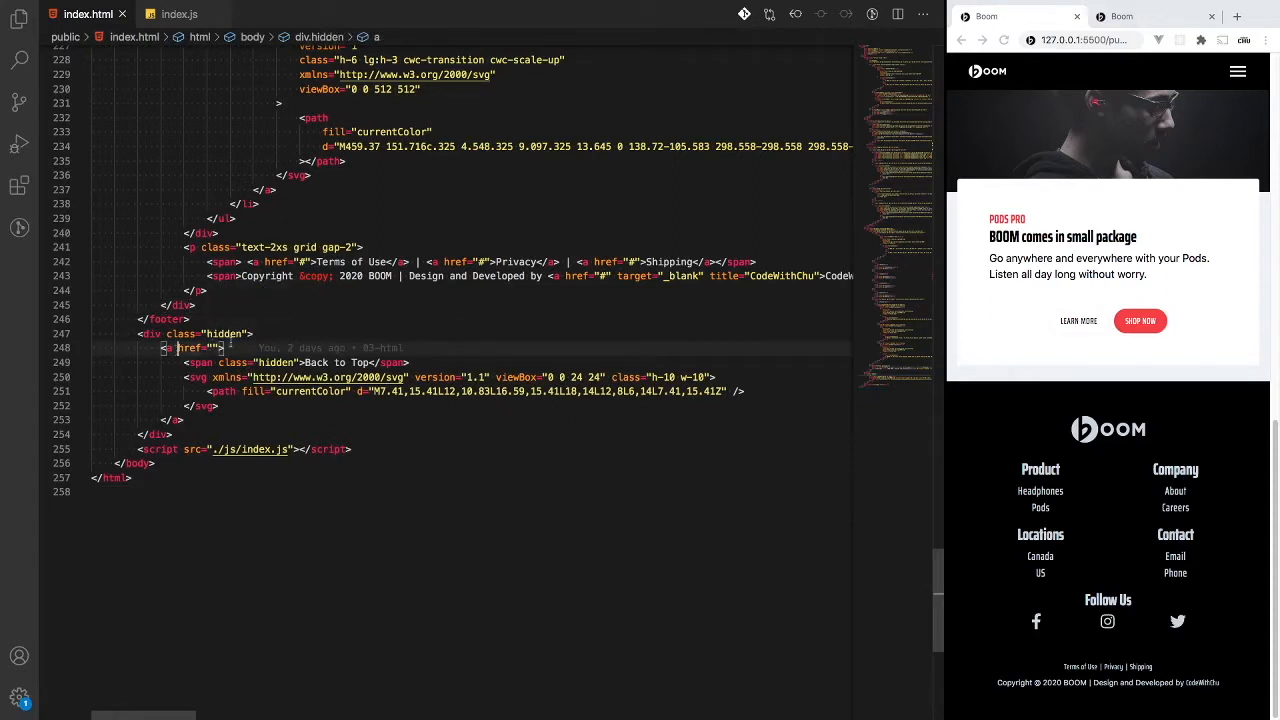
Add id="back2Top" to the Back to Top anchor and move into the wrapper div's class list.
{"action": "type", "text": "id=\"\""}
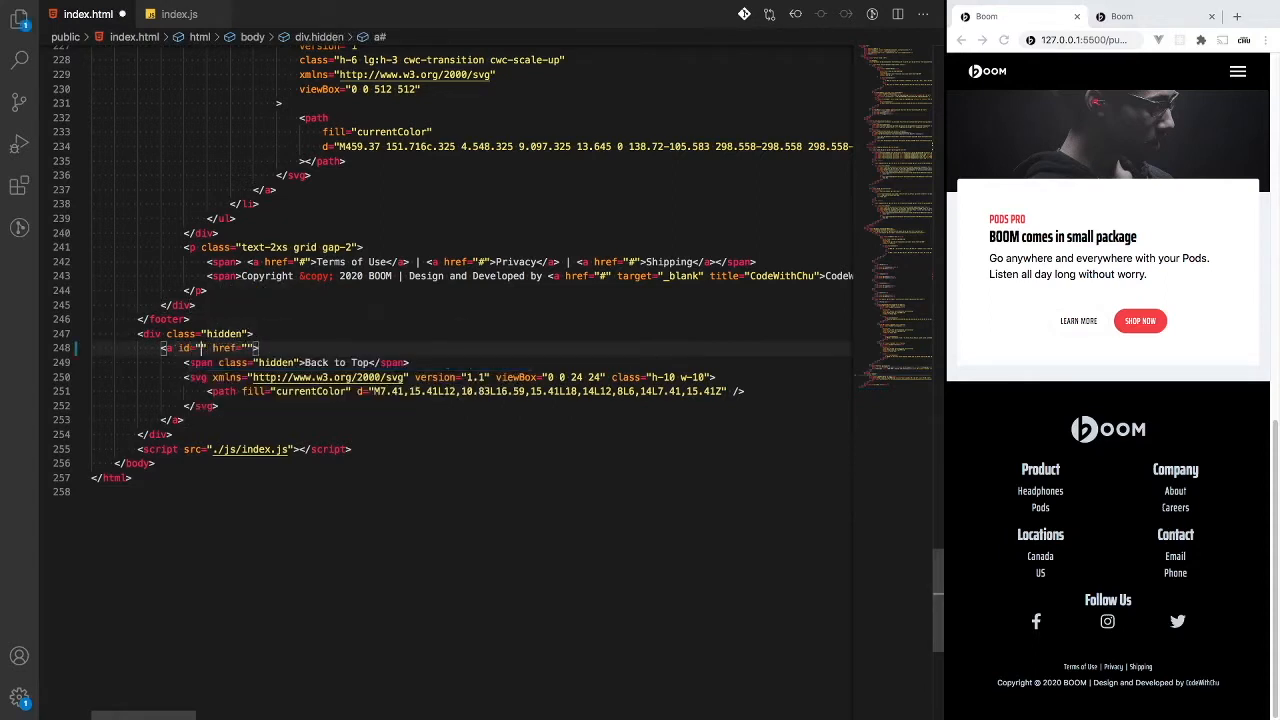
{"action": "type", "text": "back2Top"}
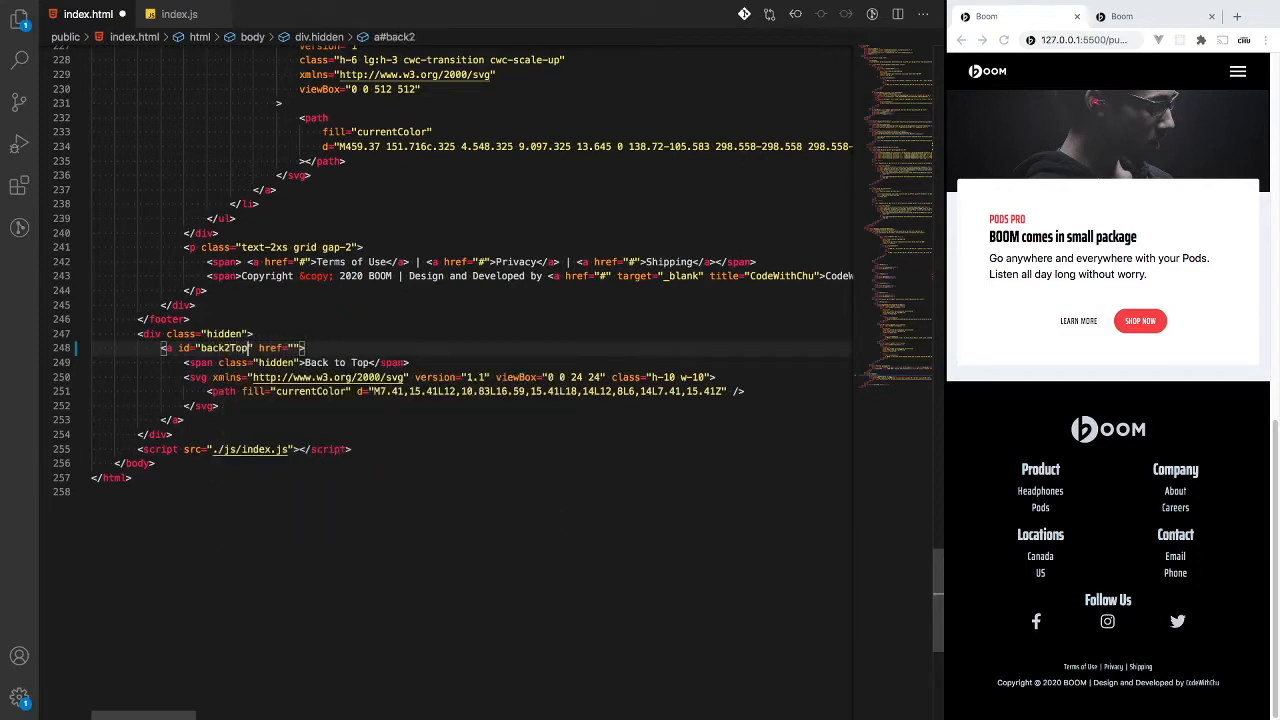
{"action": "left_click", "coordinate": [264, 412]}
{"action": "type", "text": "#"}
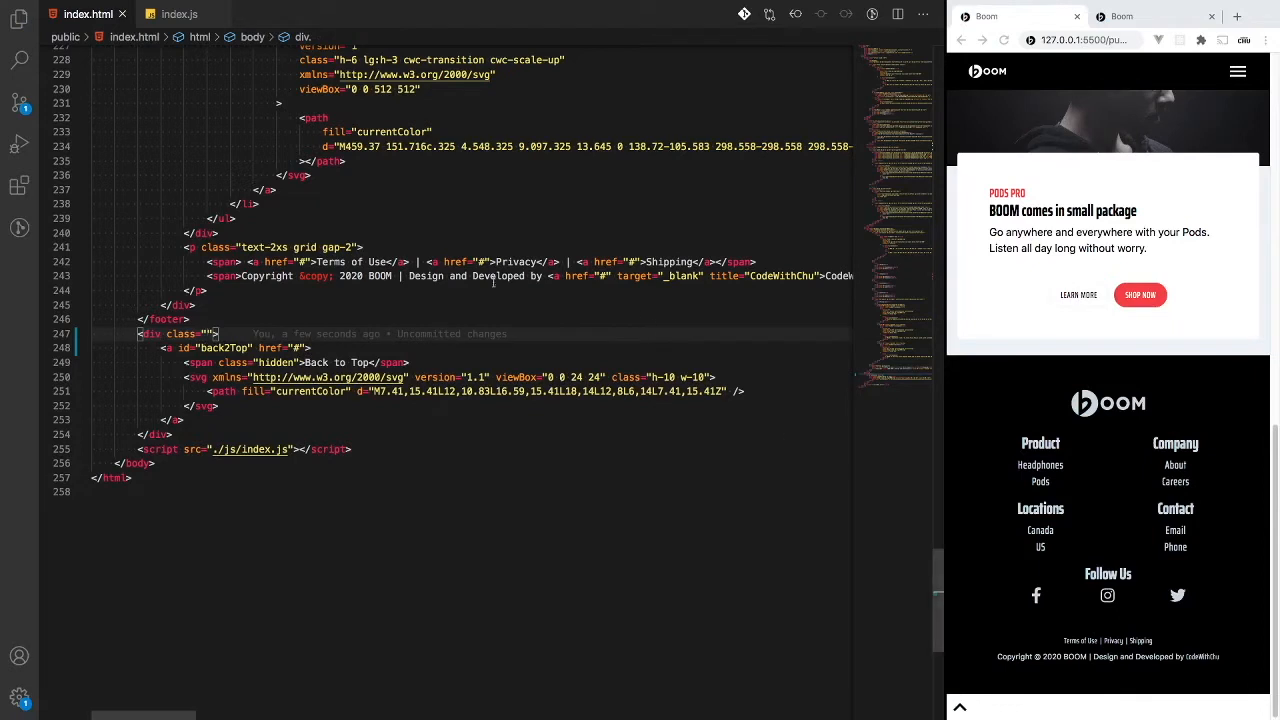
Replace the wrapper's hidden class with fixed z-30 bottom-0 right-0 mr-6 mb-6.
{"action": "type", "text": "f"}
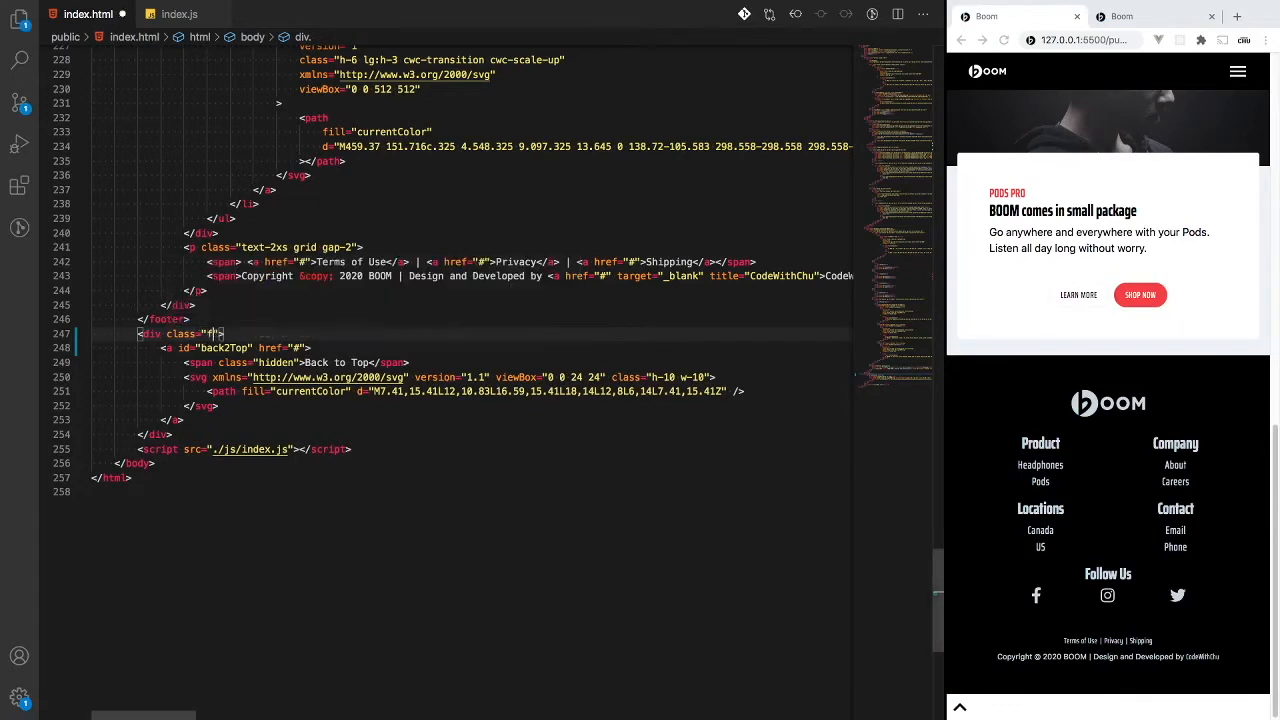
{"action": "type", "text": "fixed"}
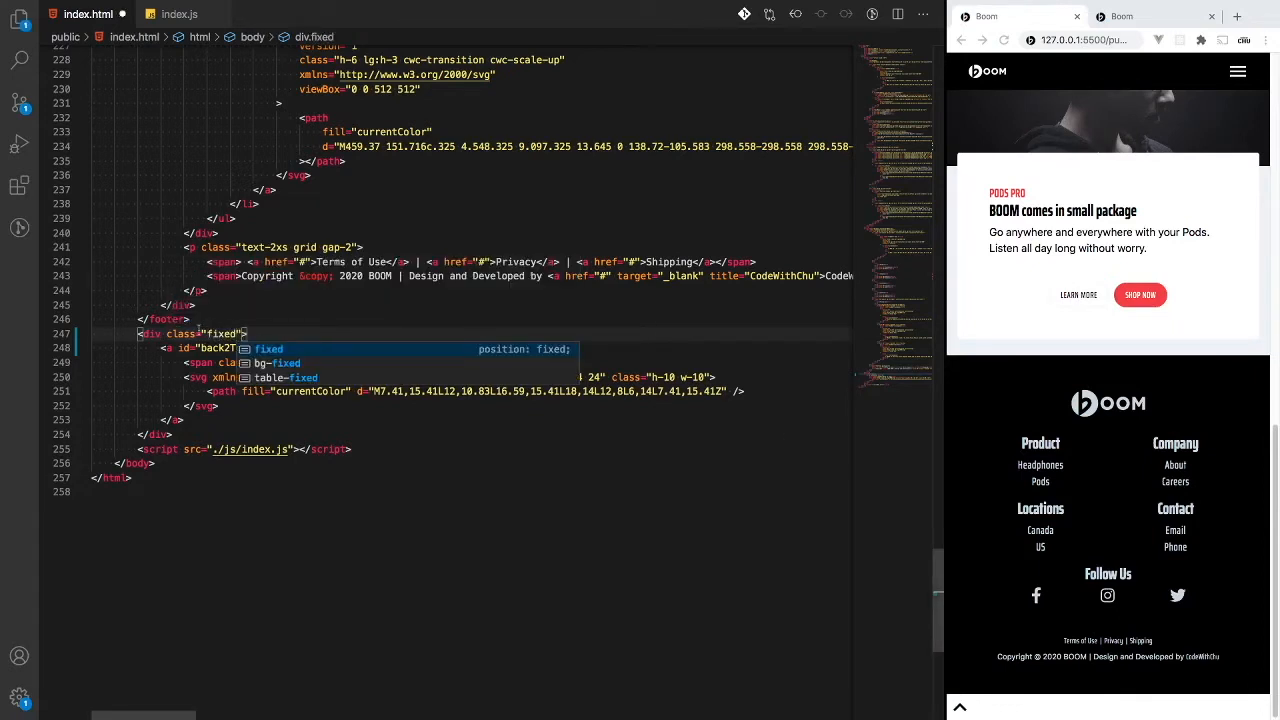
{"action": "type", "text": "-z"}
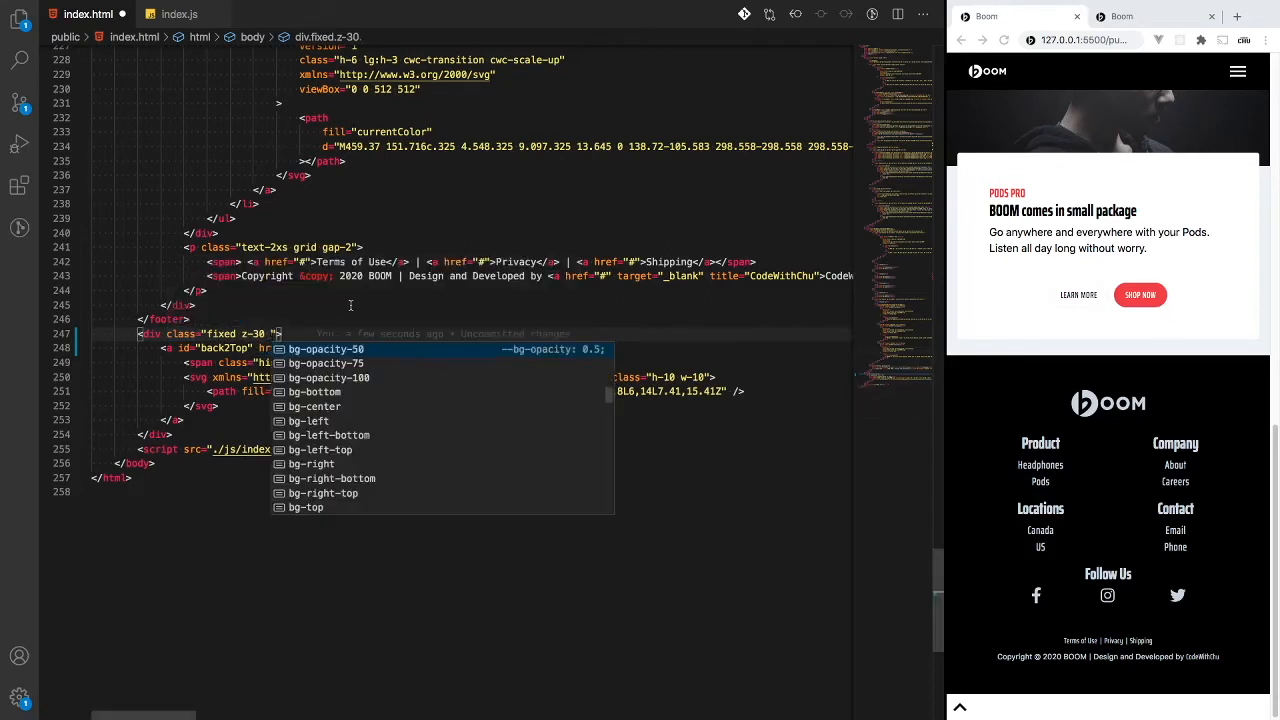
{"action": "type", "text": "bottom-0 right-0"}
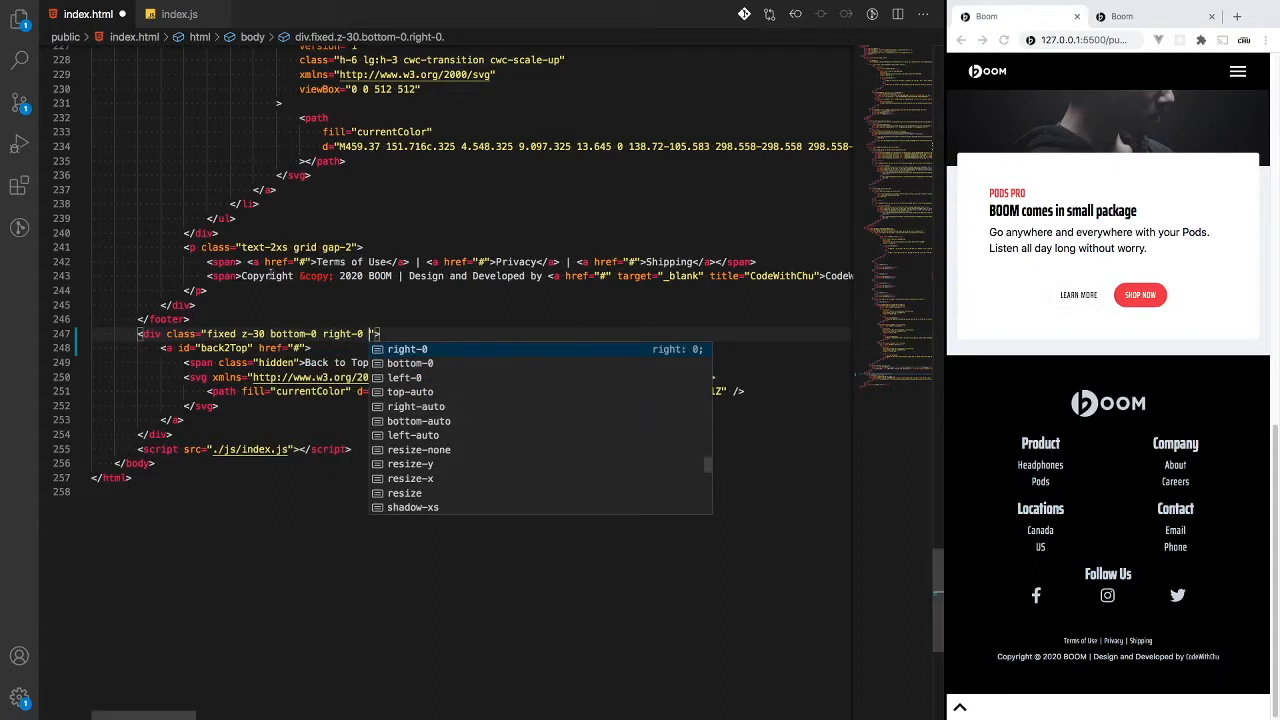
{"action": "type", "text": "m"}
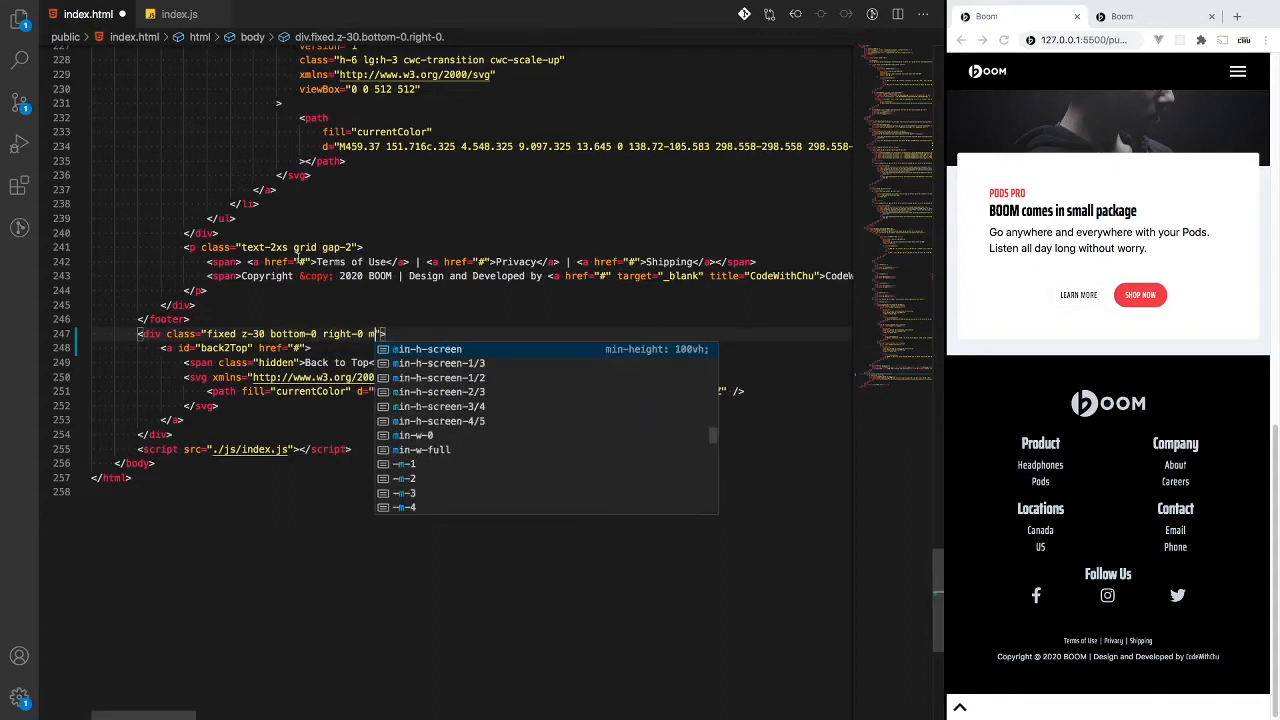
{"action": "type", "text": "r-6"}
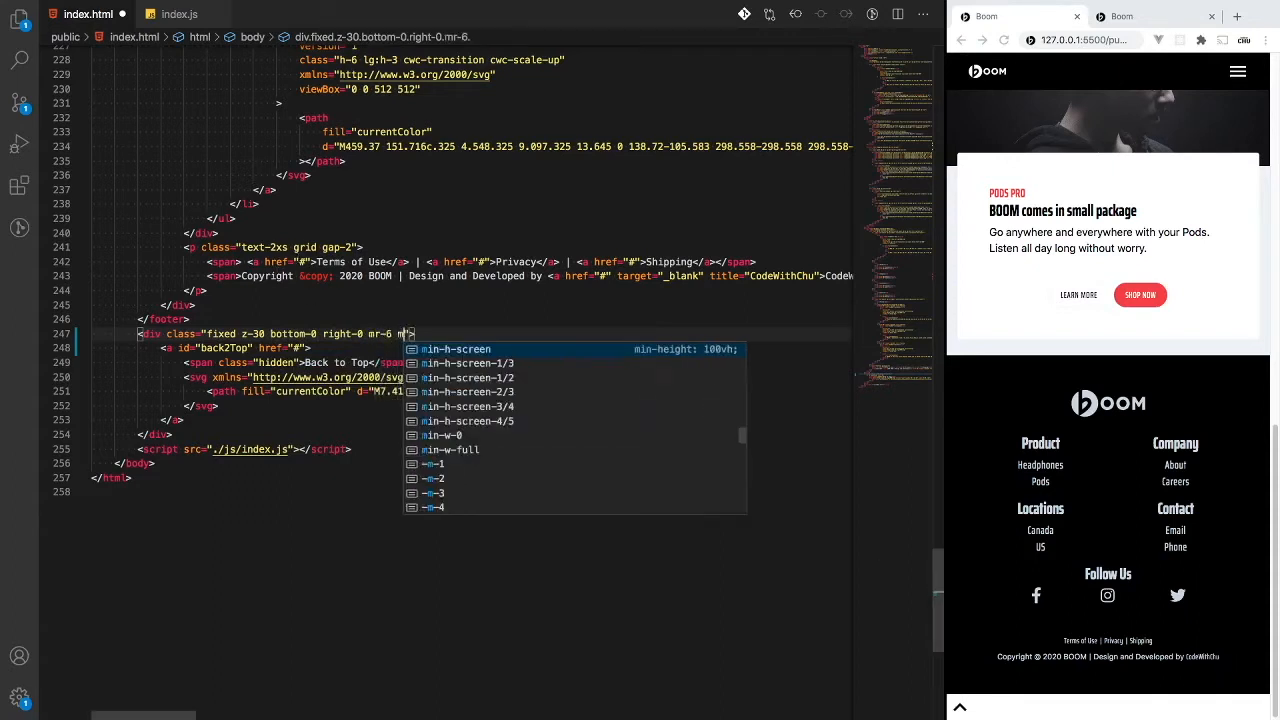
{"action": "type", "text": "mb-6"}
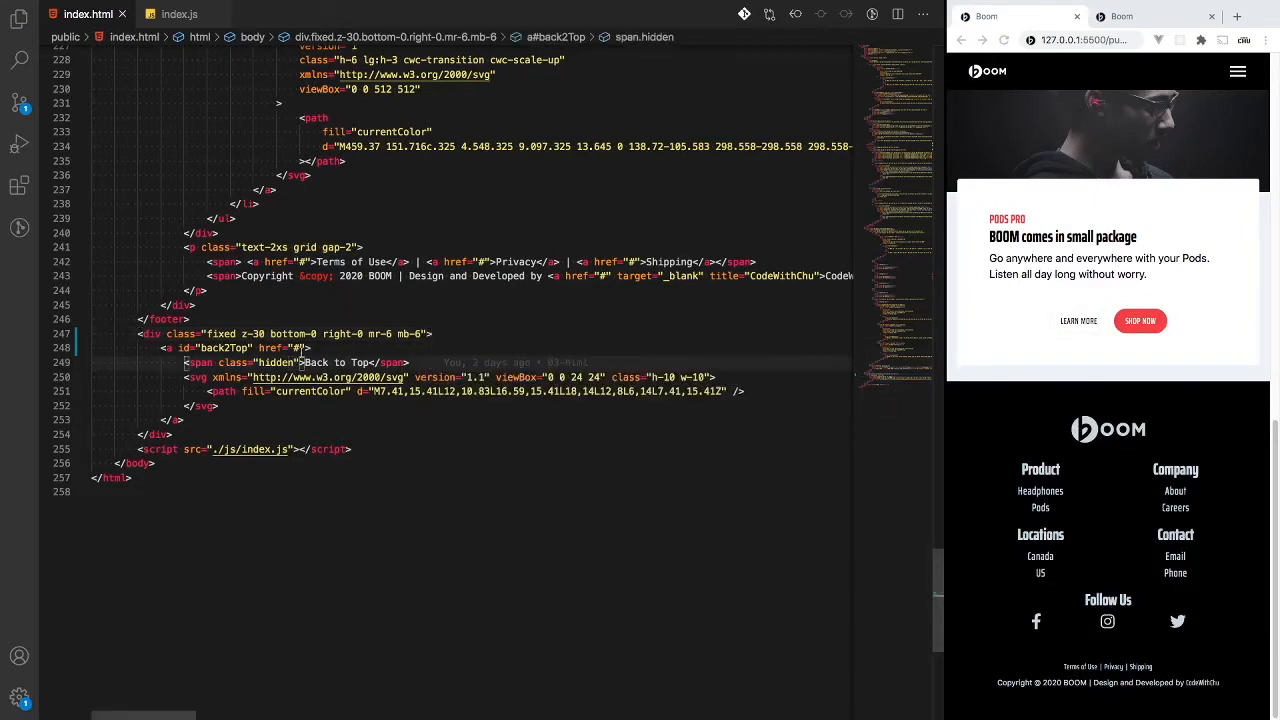
Add classes text-white block bg-red-800 bg-opacity-50 to the back2Top anchor.
{"action": "type", "text": "c"}
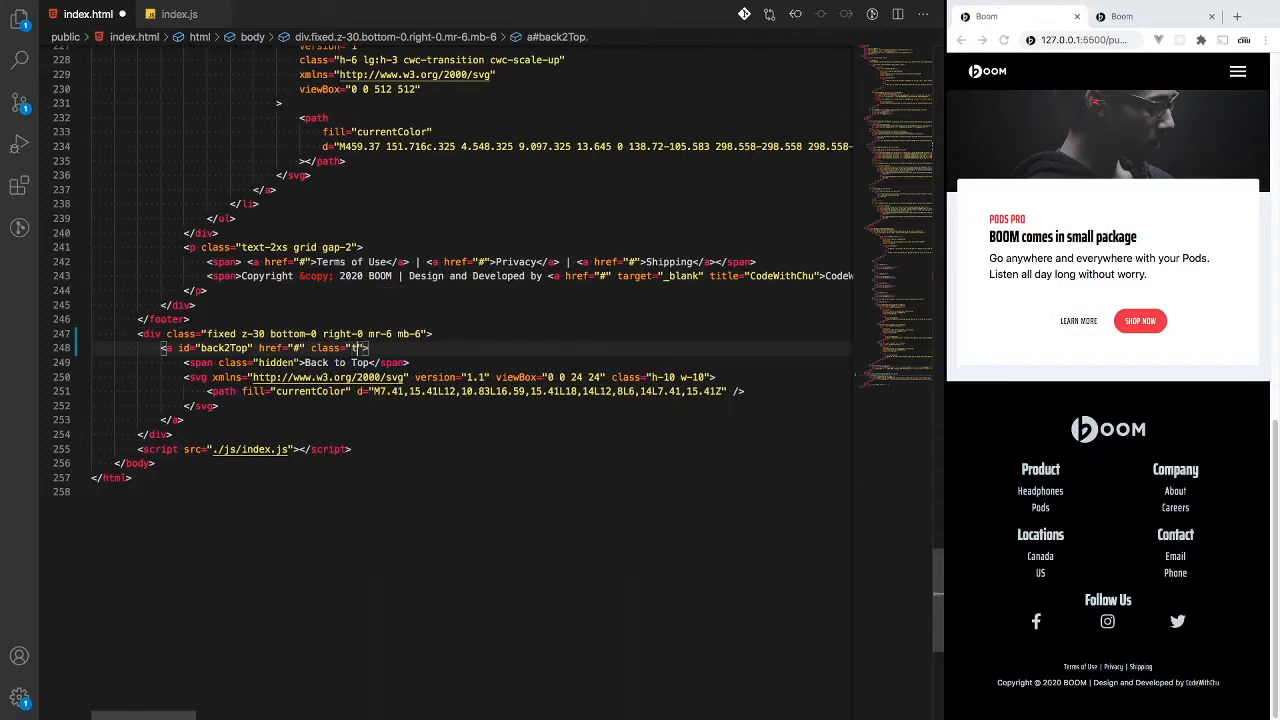
{"action": "type", "text": "text-white"}
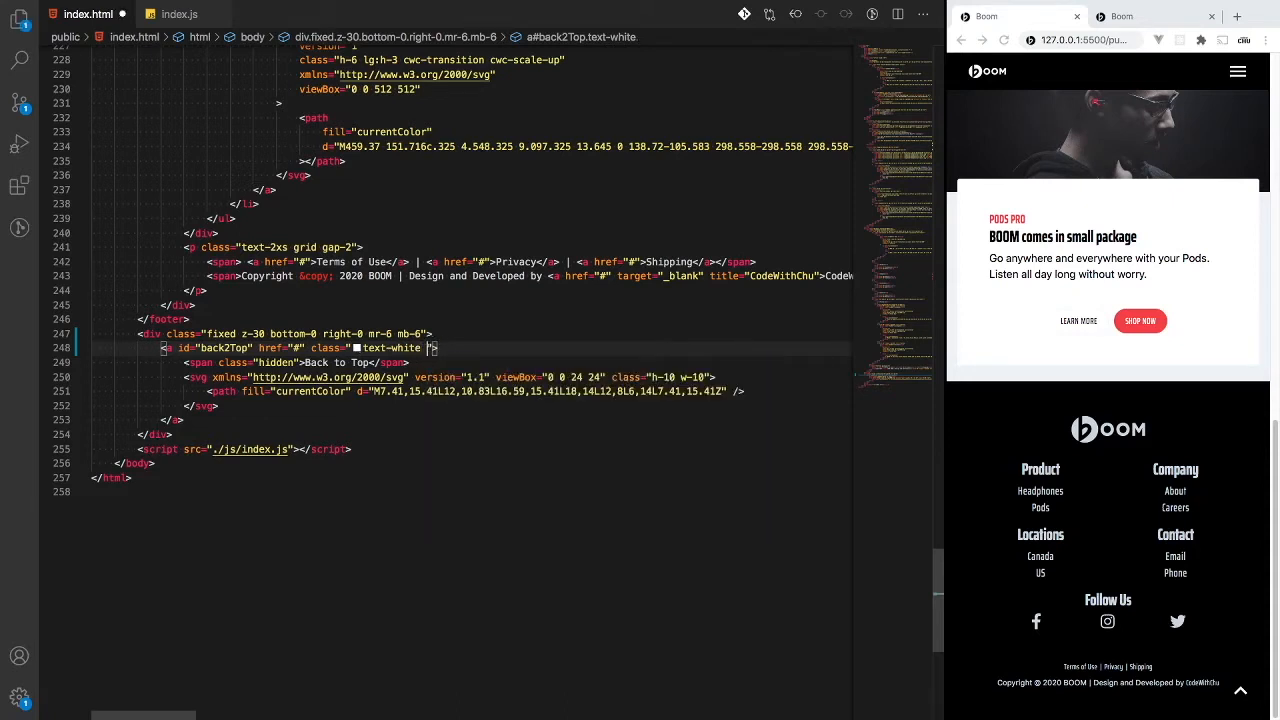
{"action": "type", "text": "block"}
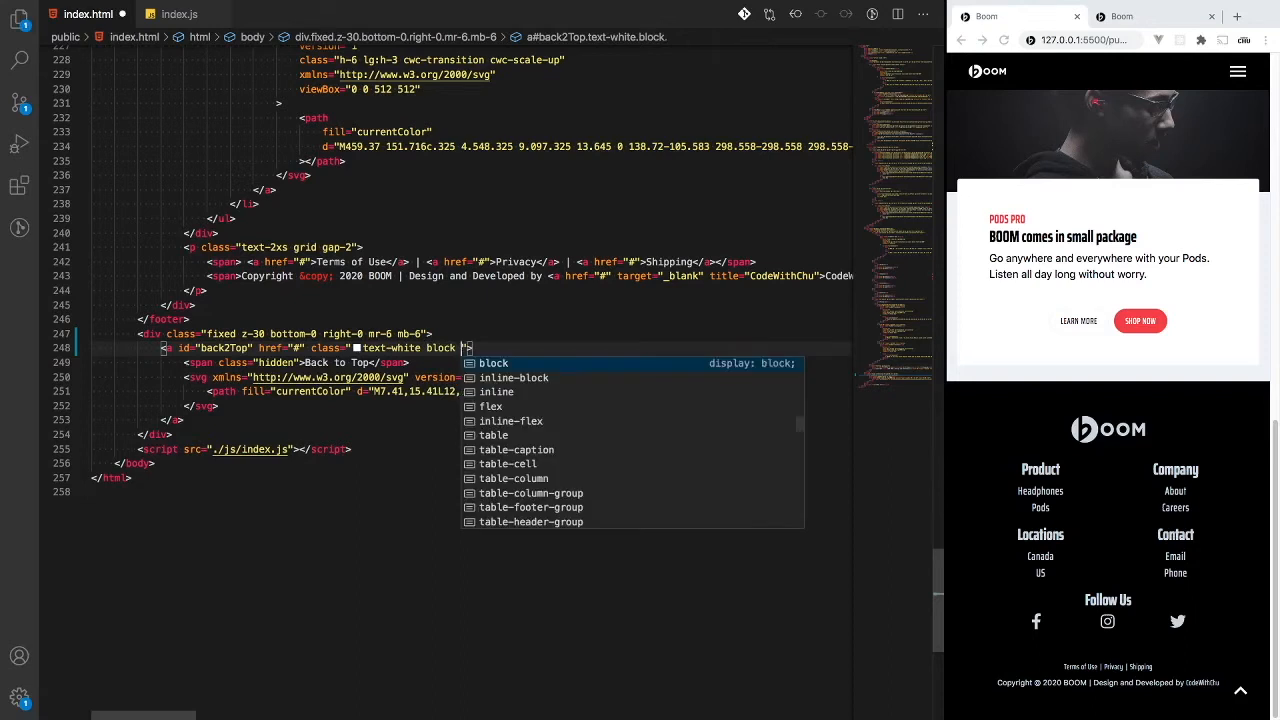
{"action": "type", "text": "bg-red-800"}
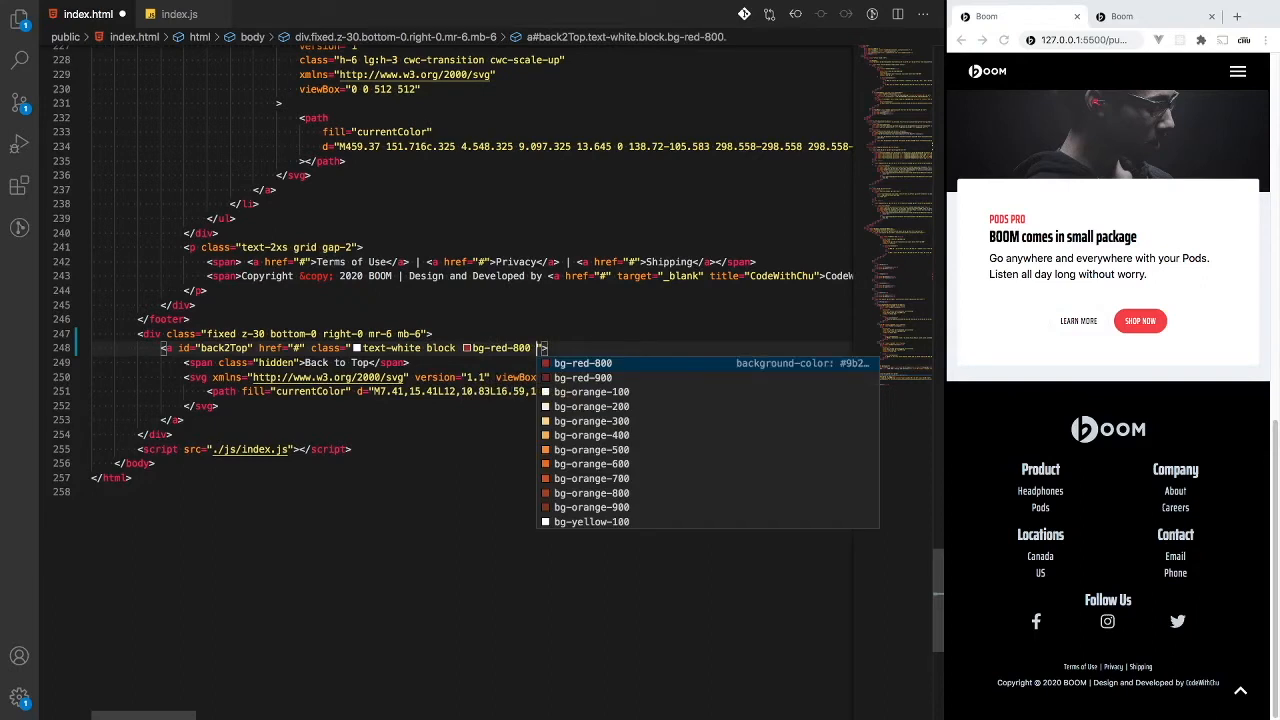
{"action": "type", "text": "bg-"}
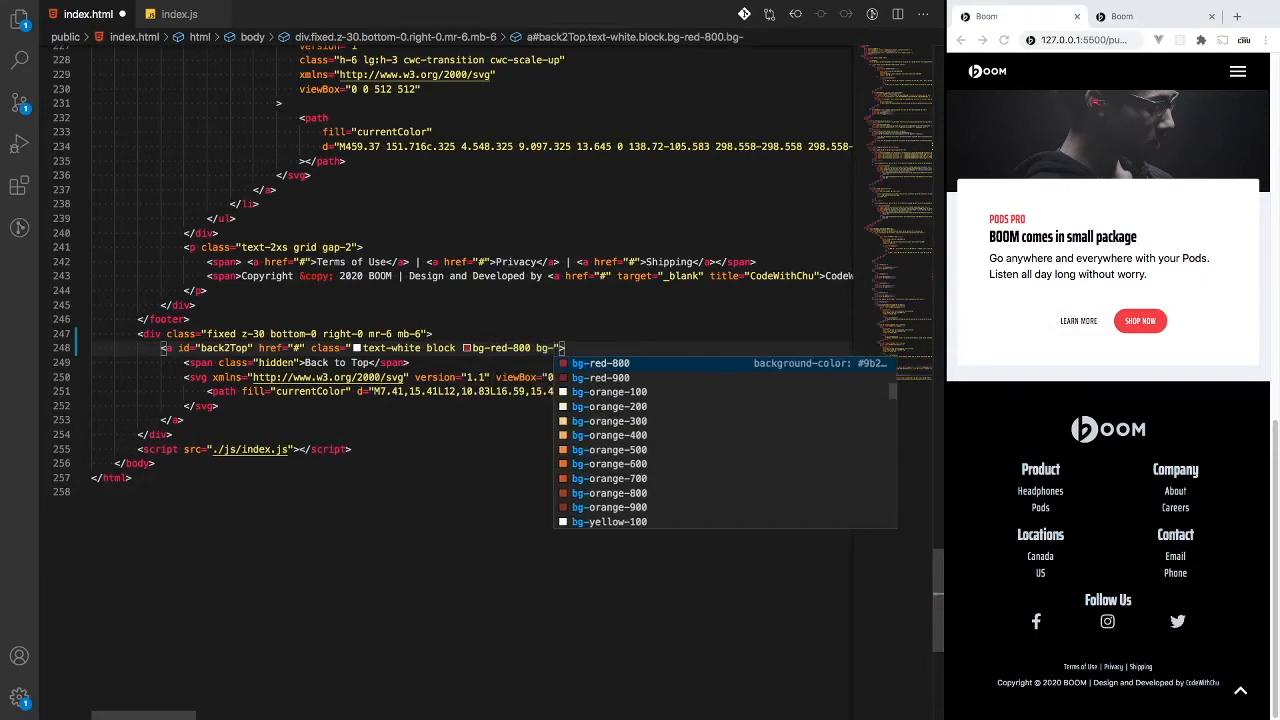
{"action": "type", "text": "o"}
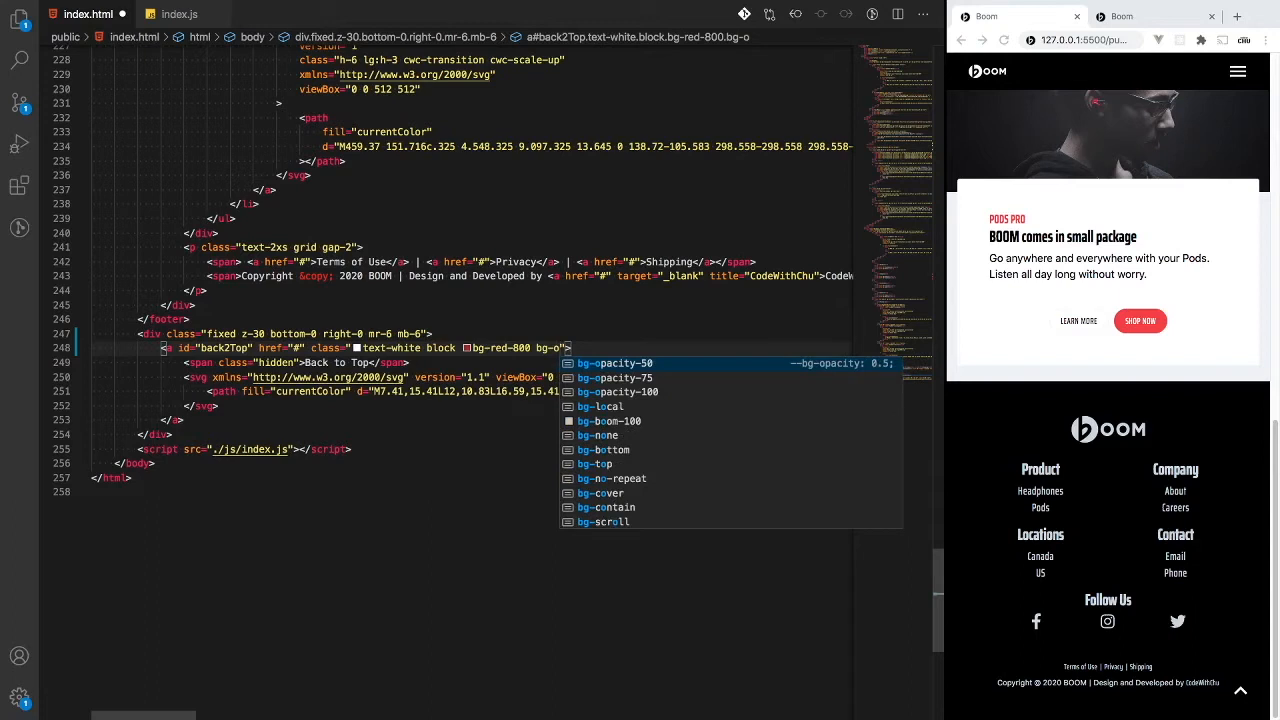
{"action": "left_click", "coordinate": [616, 364]}
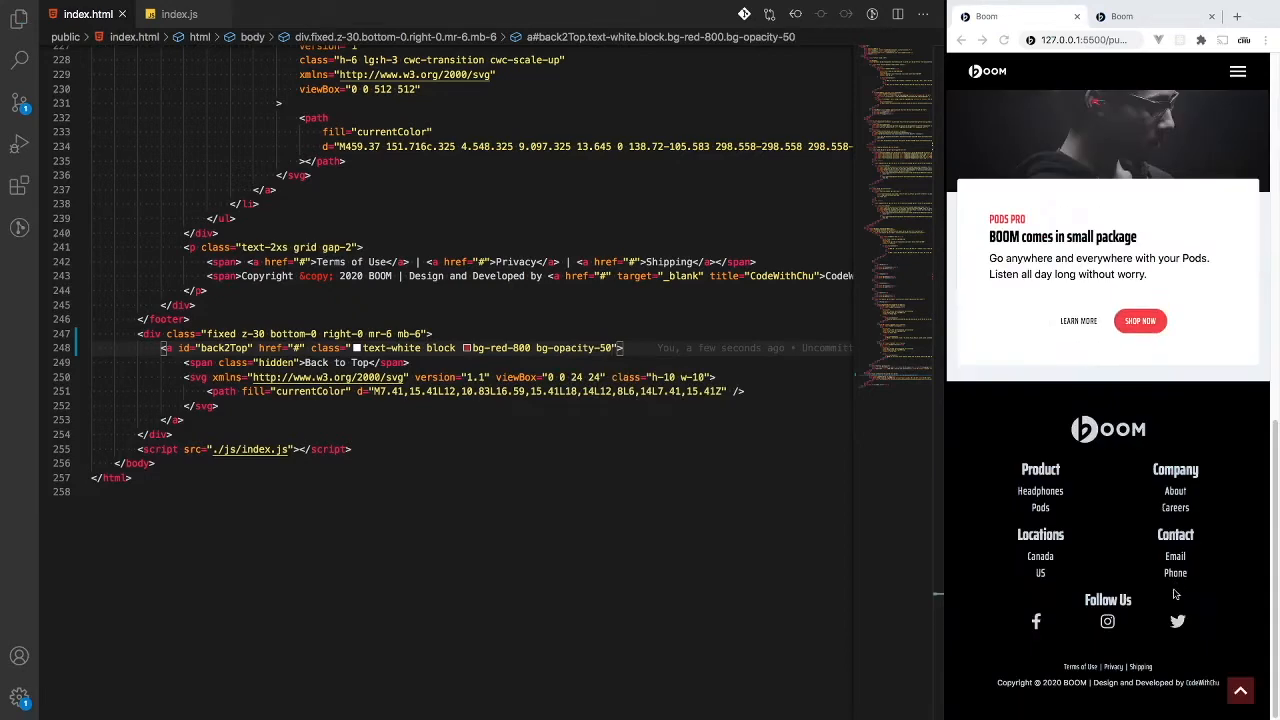
{"action": "mouse_move", "coordinate": [1240, 690]}
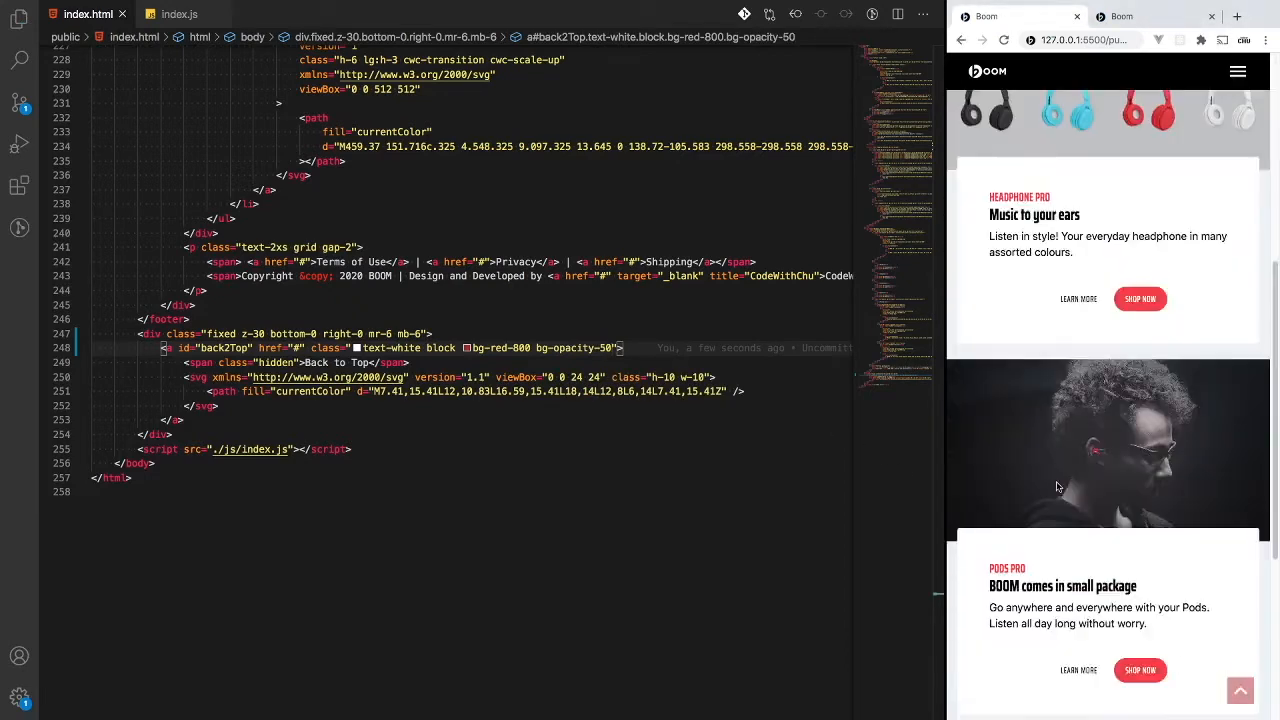
Add rounded-md to the back2Top anchor and check the fixed button in the Chrome preview.
{"action": "scroll", "scroll_direction": "down", "scroll_amount": 3}
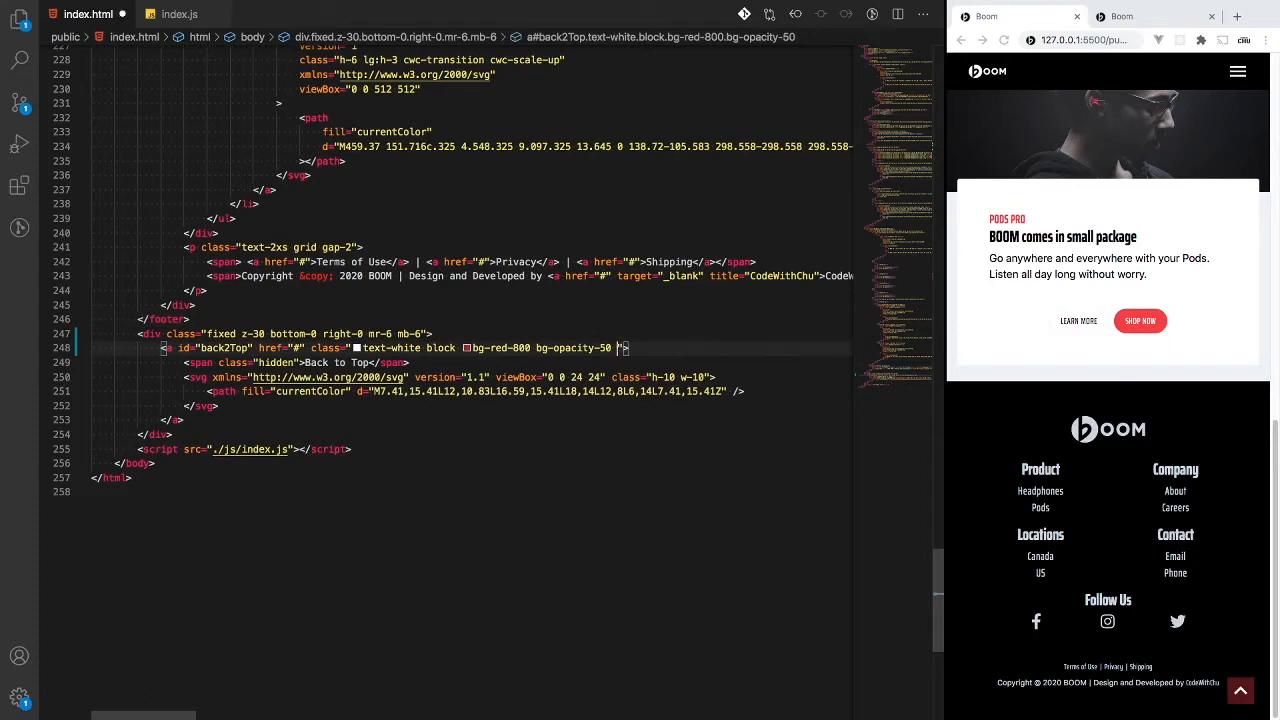
{"action": "type", "text": "rounded-md"}
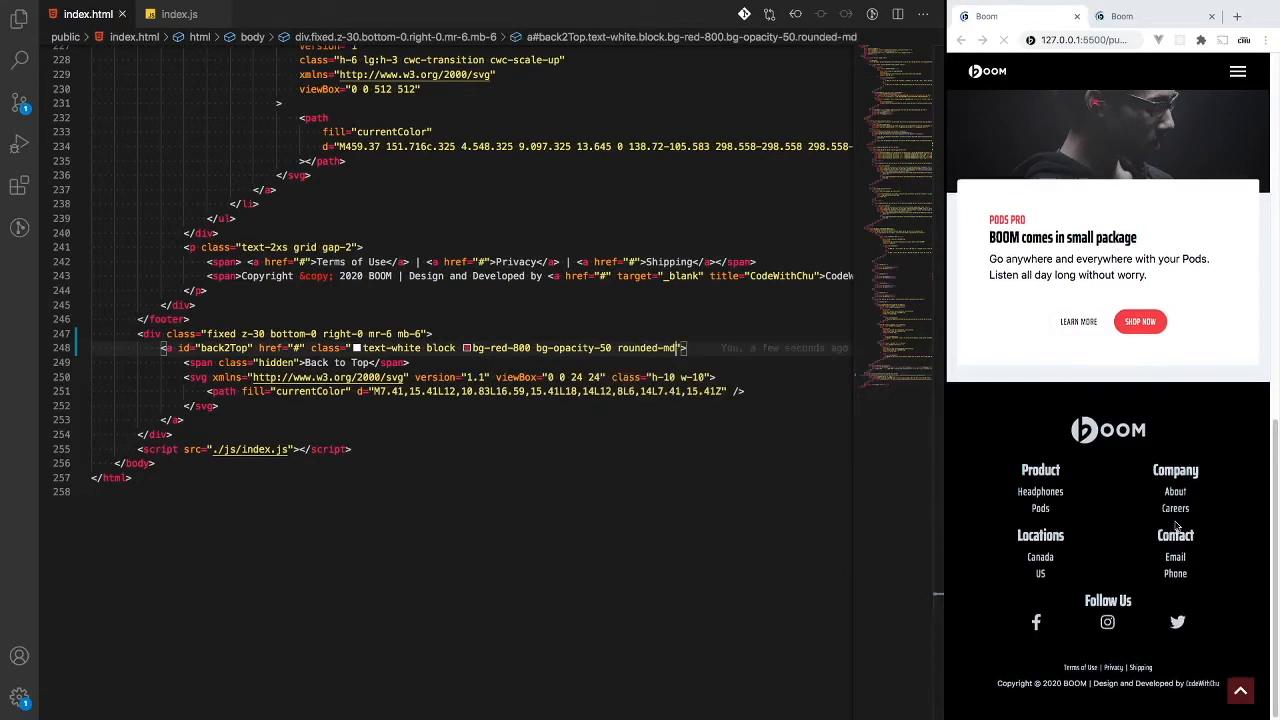
{"action": "scroll", "scroll_direction": "up", "scroll_amount": 3}
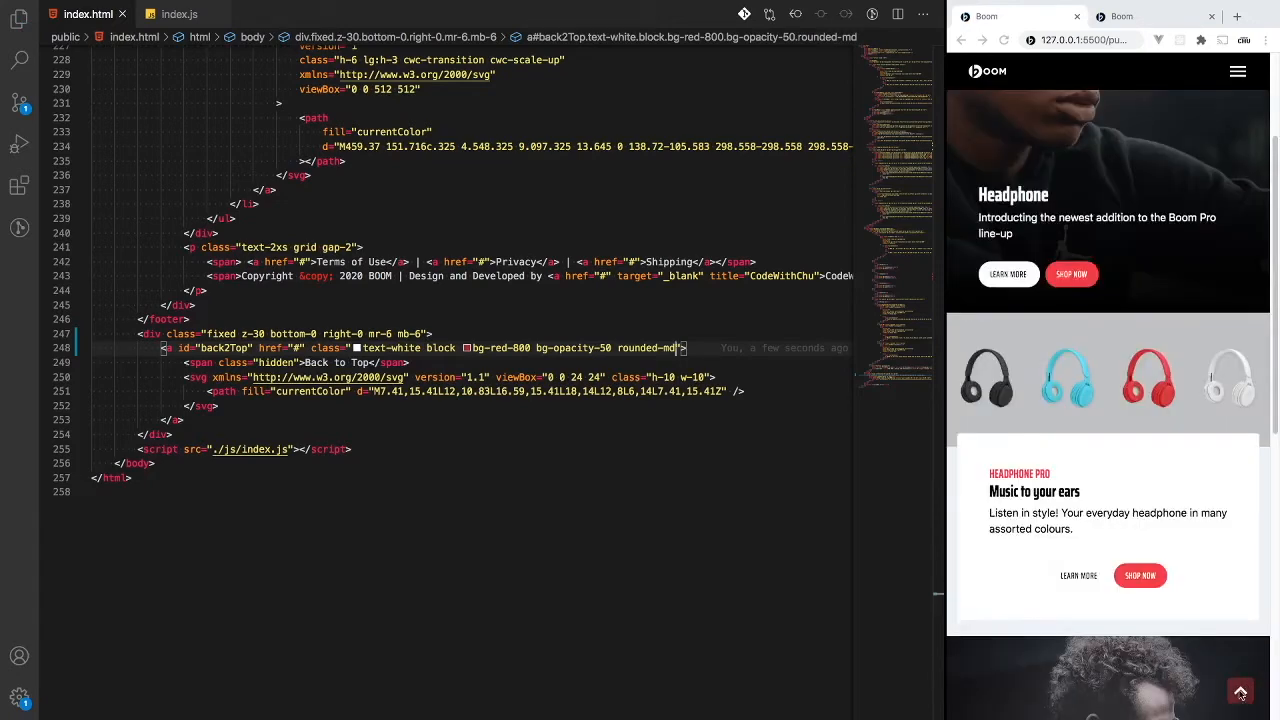
{"action": "scroll", "scroll_direction": "down", "scroll_amount": 3}
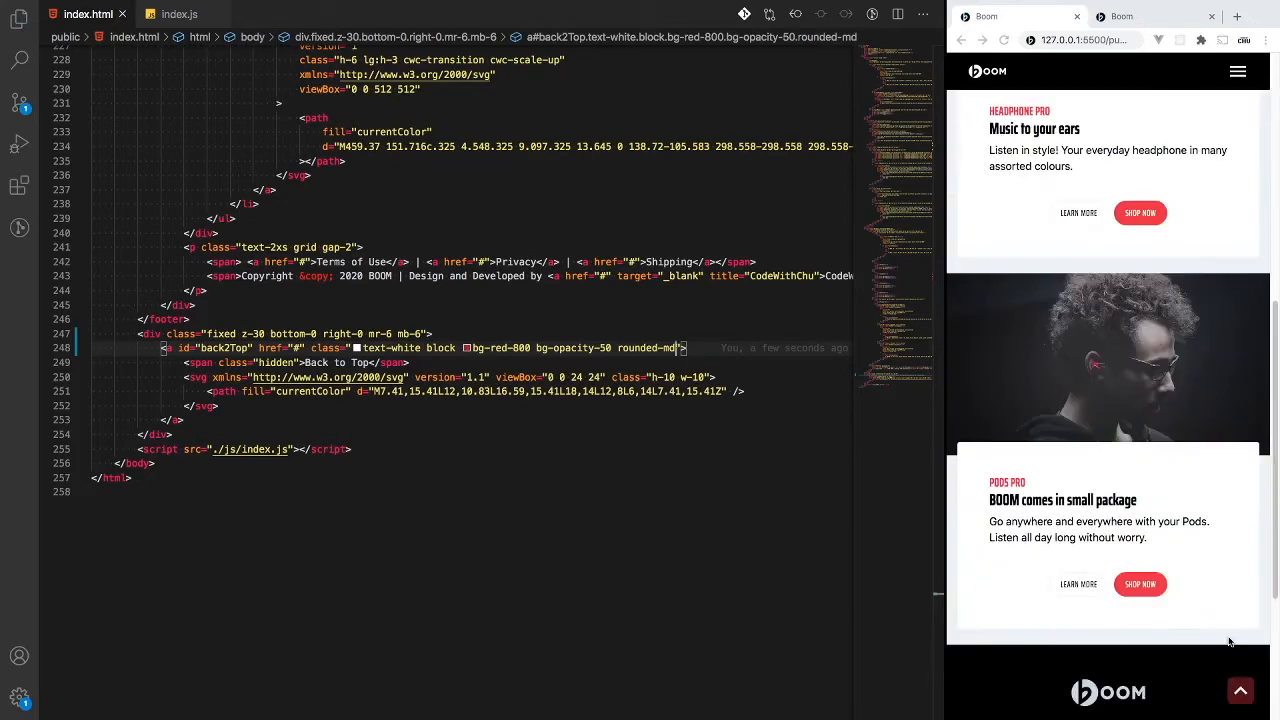
{"action": "scroll", "scroll_direction": "down", "scroll_amount": 3}
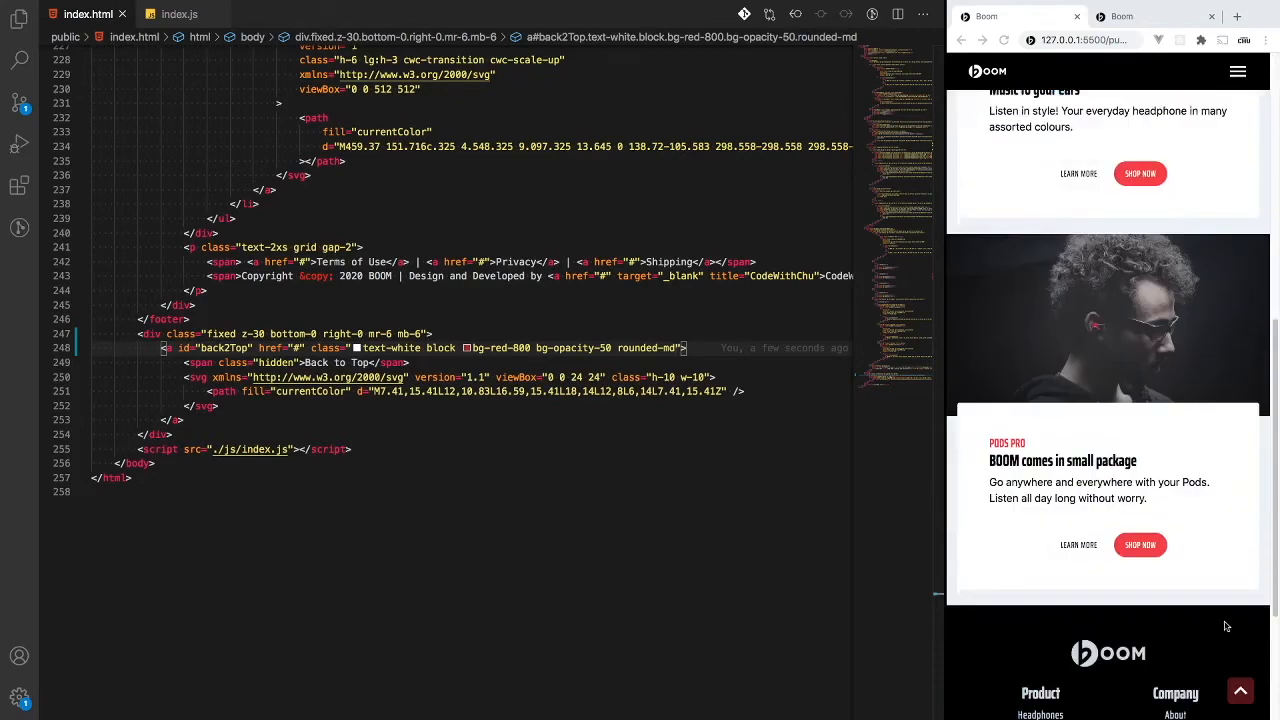
{"action": "scroll", "scroll_direction": "down", "scroll_amount": 3}
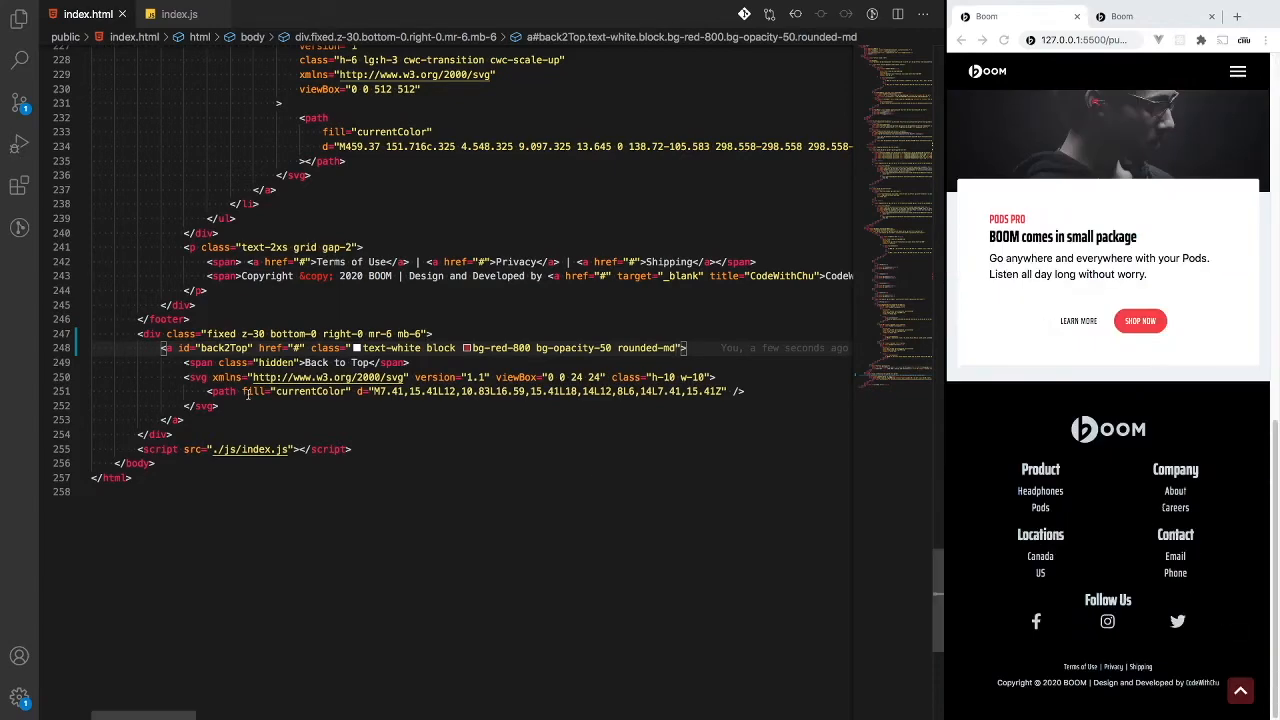
{"action": "mouse_move", "coordinate": [122, 248]}
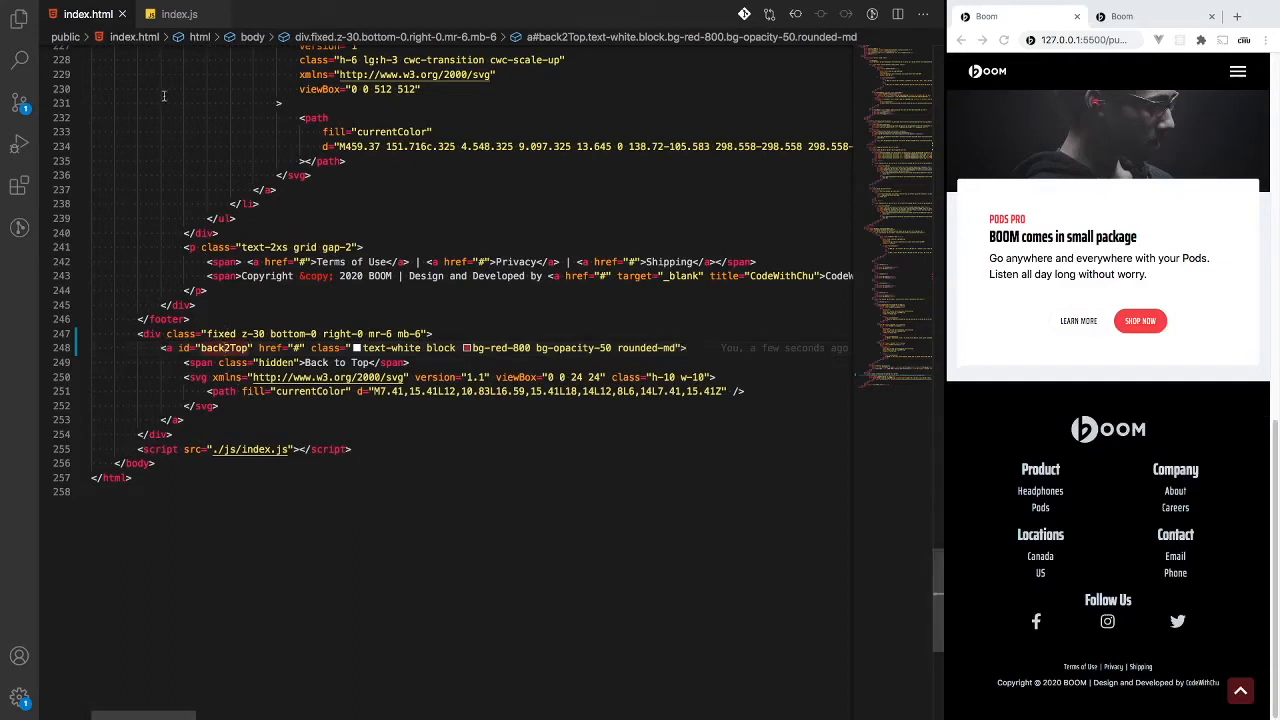
In index.js add a back2Top constant selecting #back2Top with a copied click listener.
{"action": "left_click", "coordinate": [180, 14]}
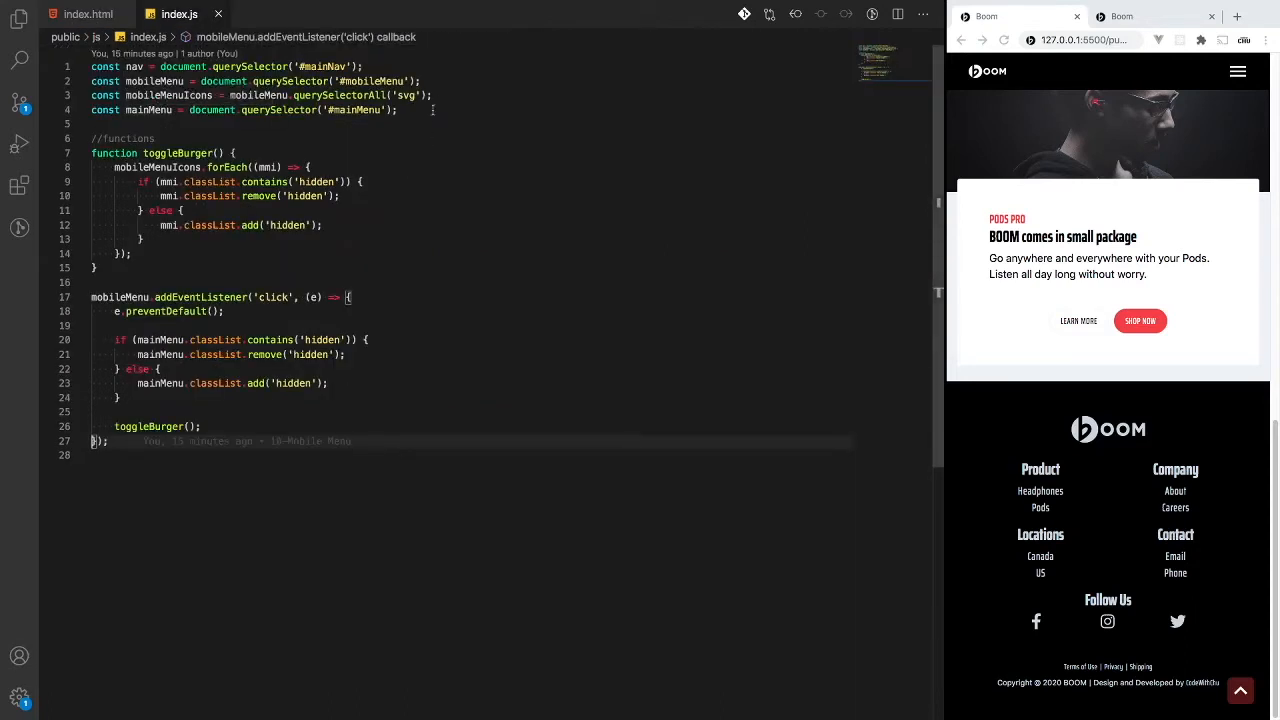
{"action": "type", "text": "con"}
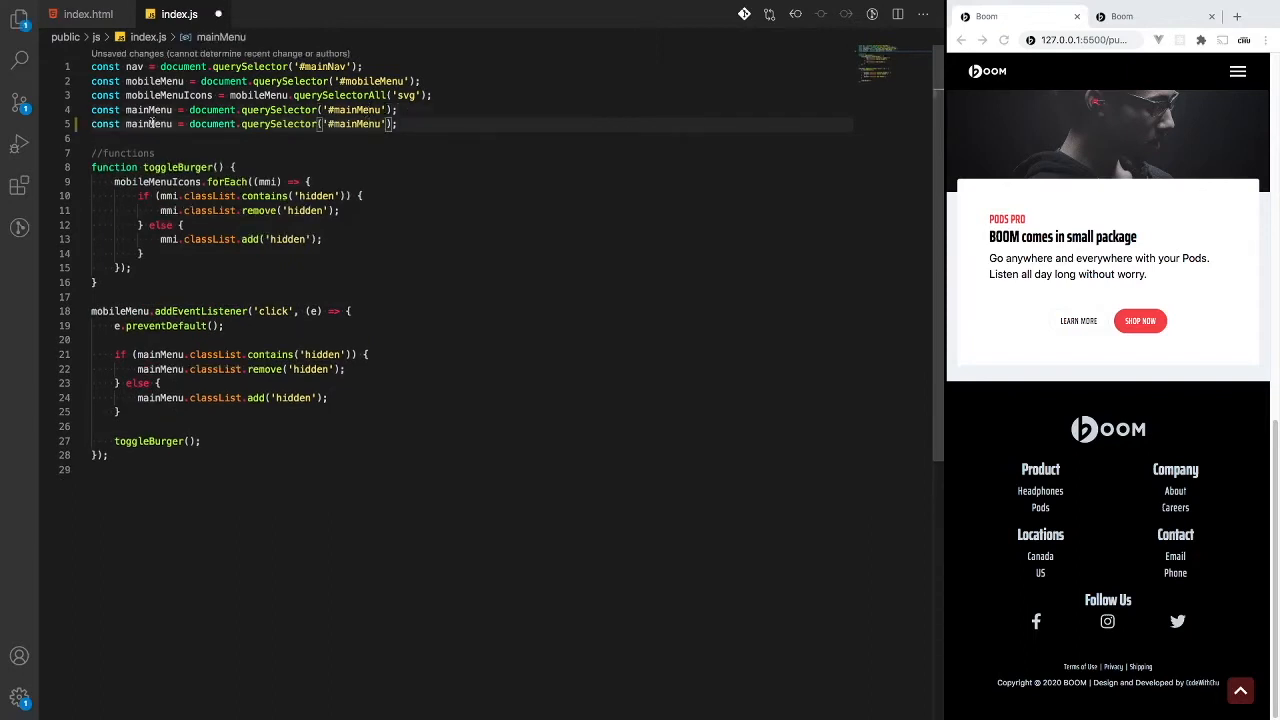
{"action": "type", "text": "back2Top"}
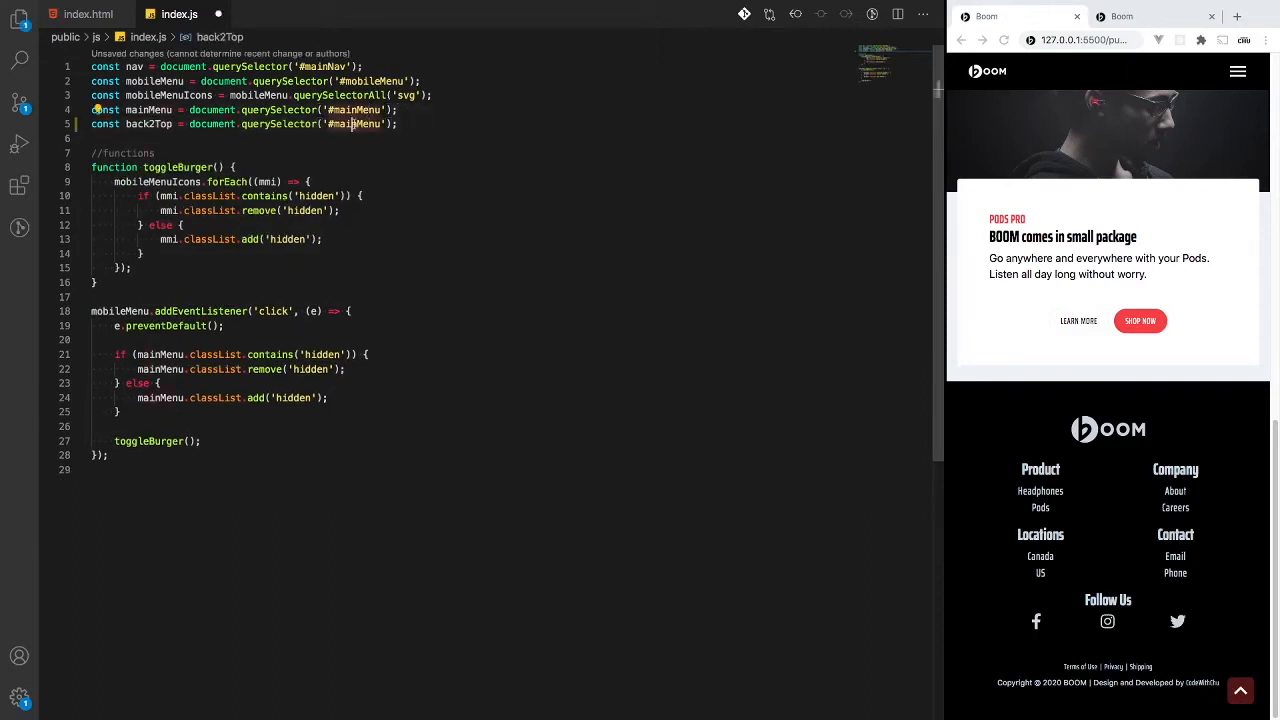
{"action": "type", "text": "back2Top"}
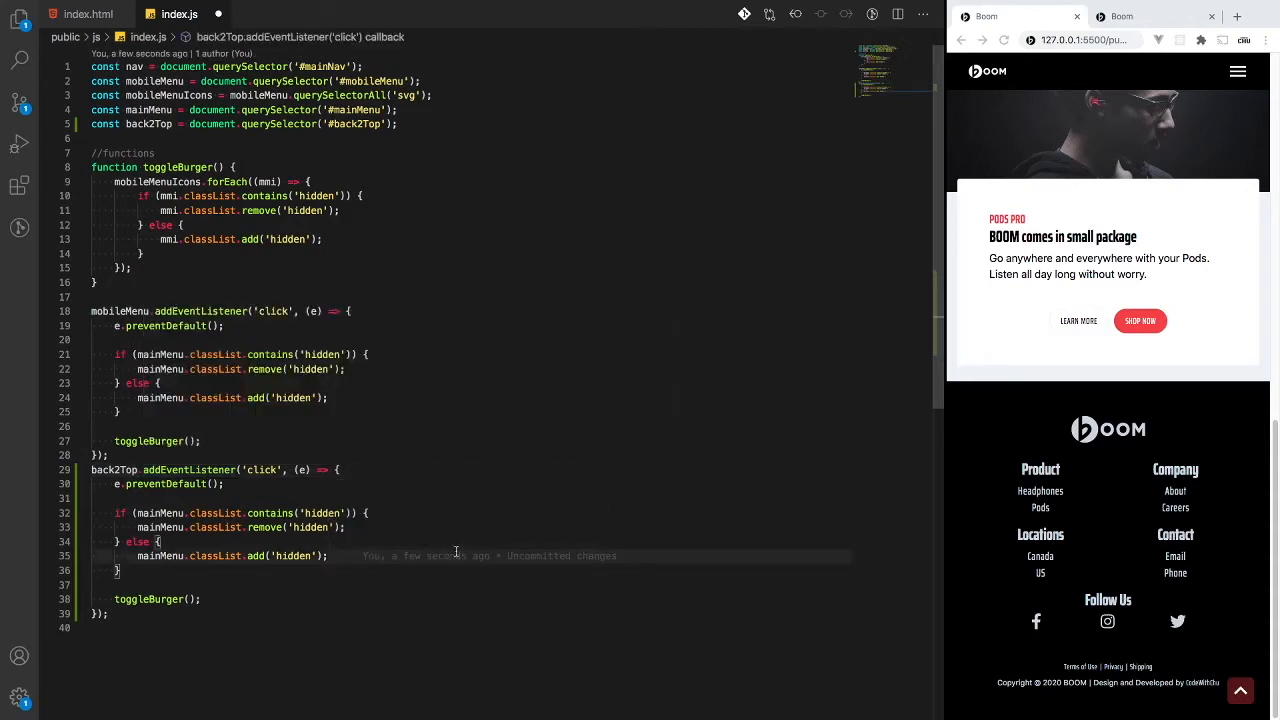
Test the back-to-top link on the live page in the browser.
{"action": "left_click", "coordinate": [1004, 40]}
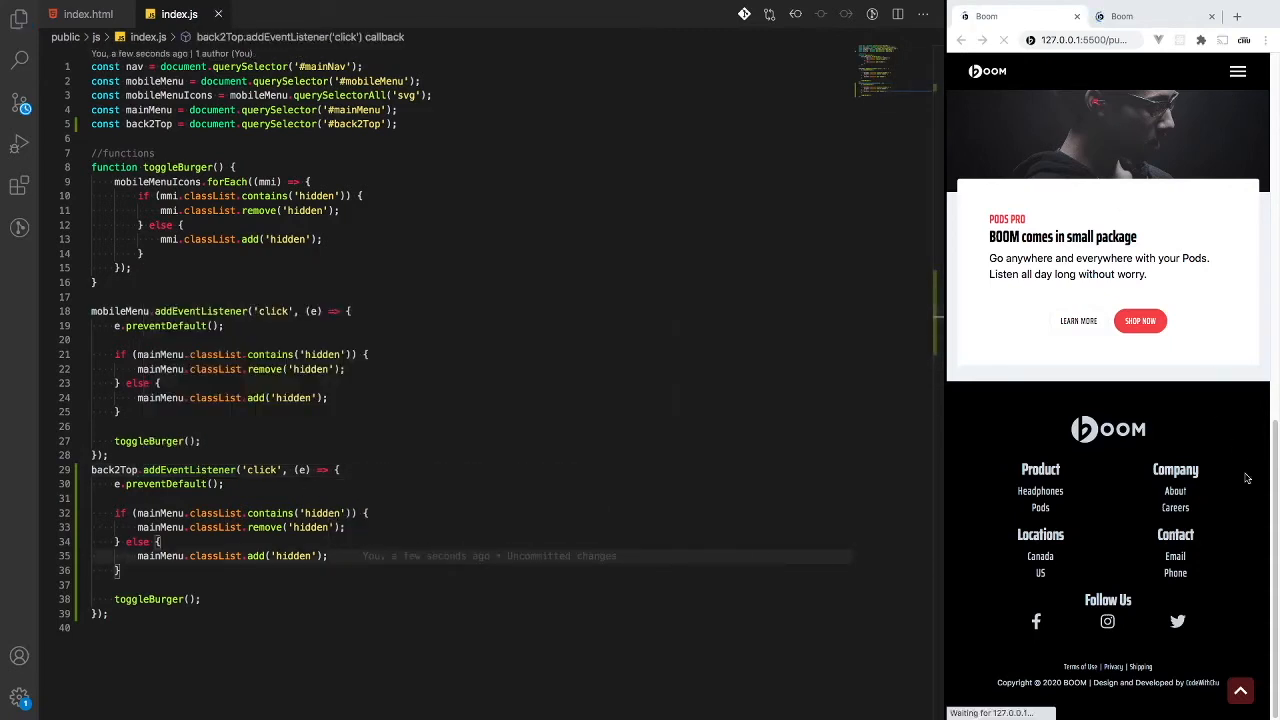
{"action": "left_click", "coordinate": [1238, 72]}
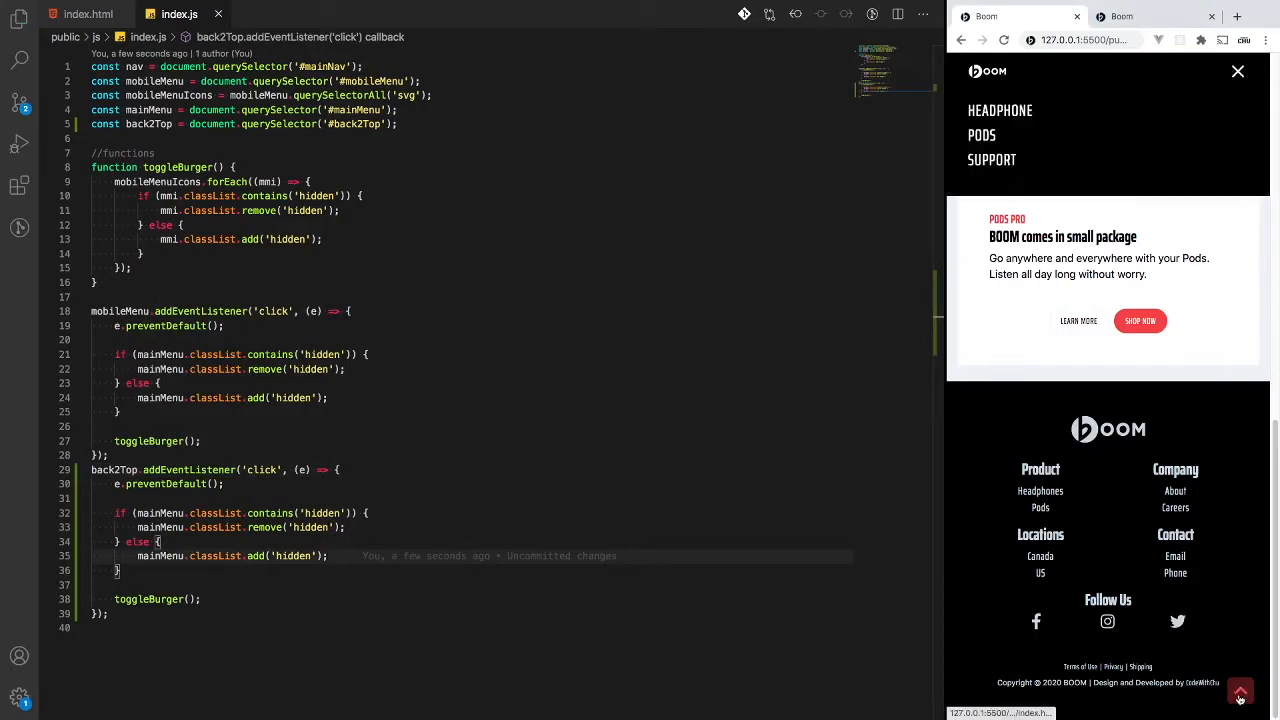
{"action": "left_click", "coordinate": [1238, 72]}
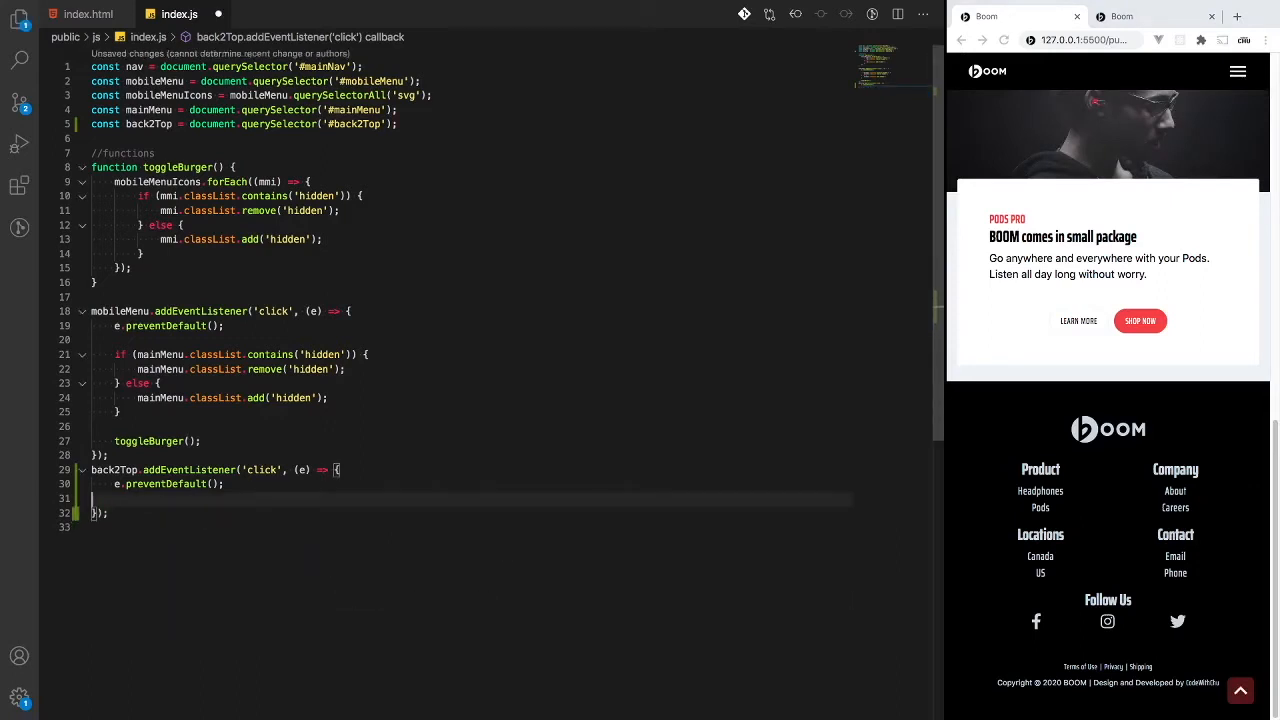
{"action": "mouse_move", "coordinate": [1264, 592]}
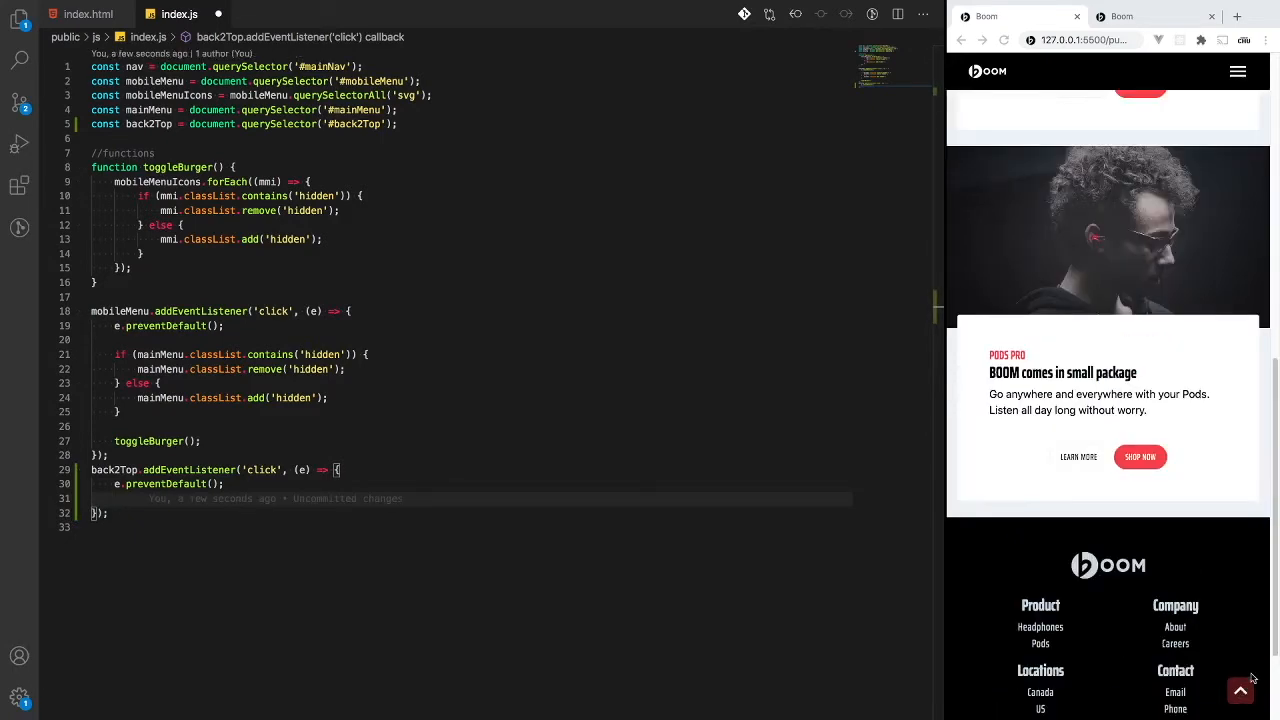
In the back2Top handler add window.scroll({ top: 0, left: 0, behavior: 'smooth' }).
{"action": "scroll", "scroll_direction": "down", "scroll_amount": 3}
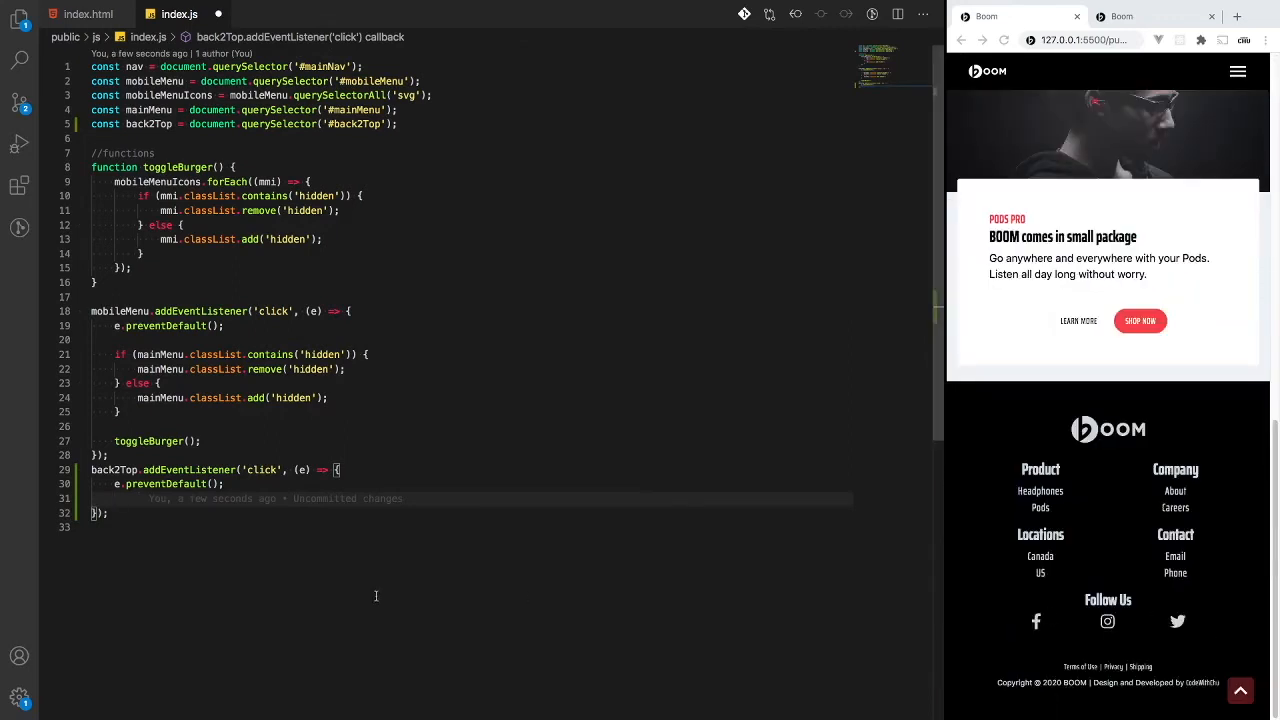
{"action": "type", "text": "win"}
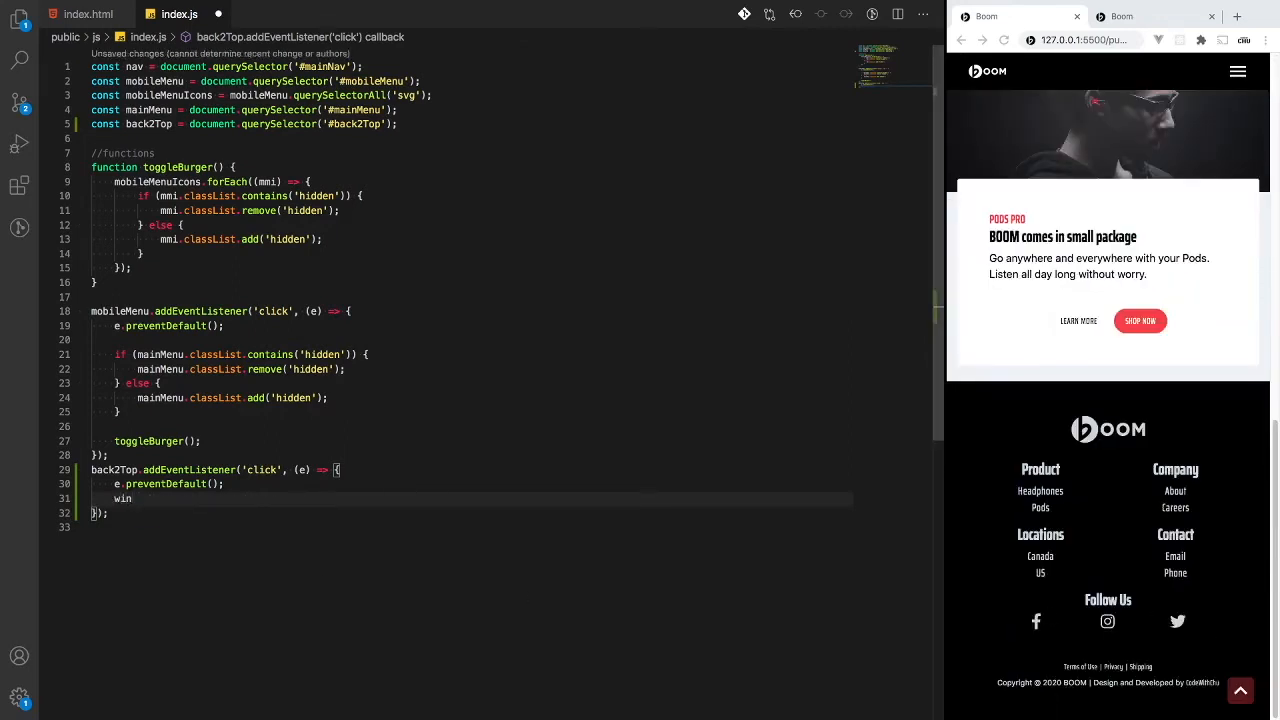
{"action": "type", "text": "dow"}
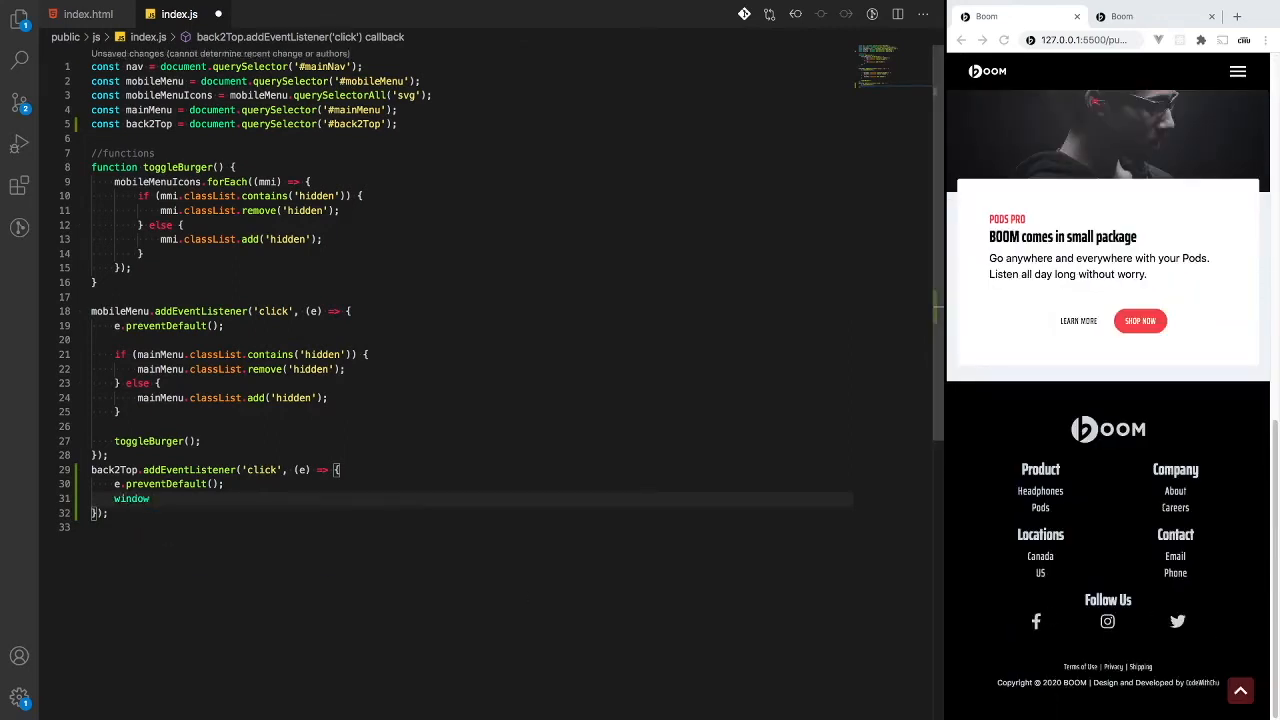
{"action": "type", "text": ".scroll();"}
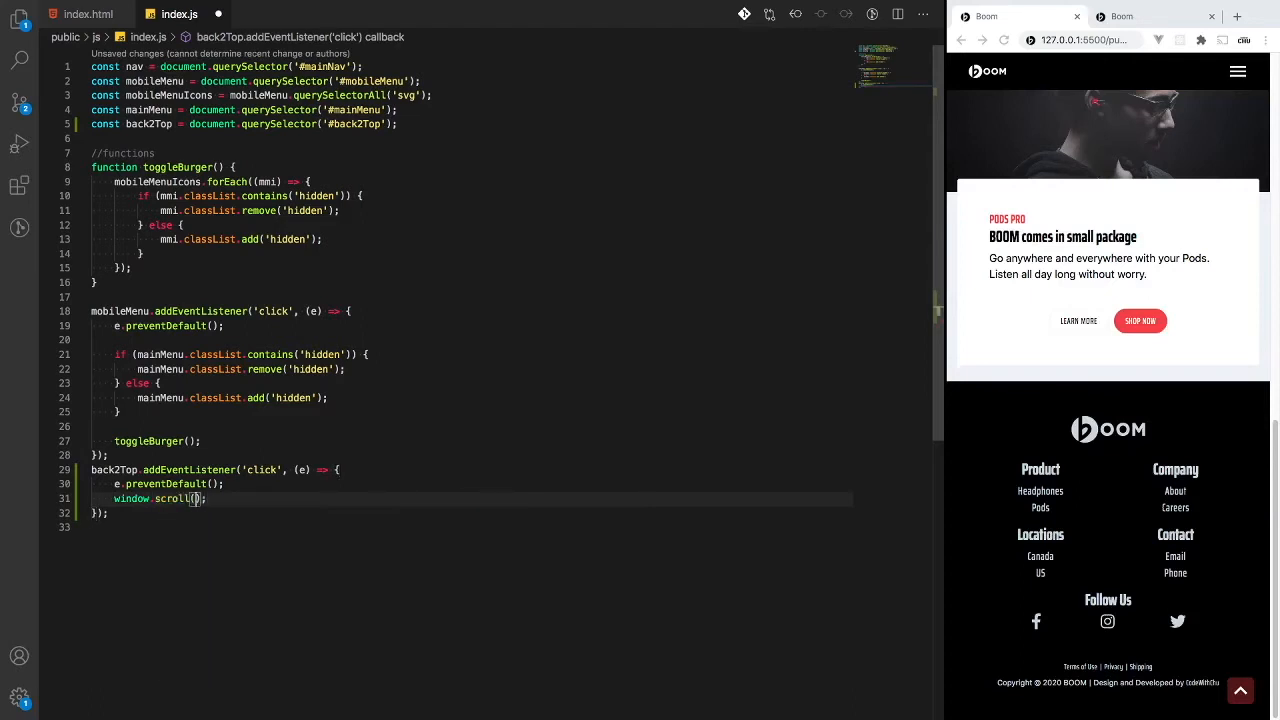
{"action": "type", "text": "top:0, left:0, }"}
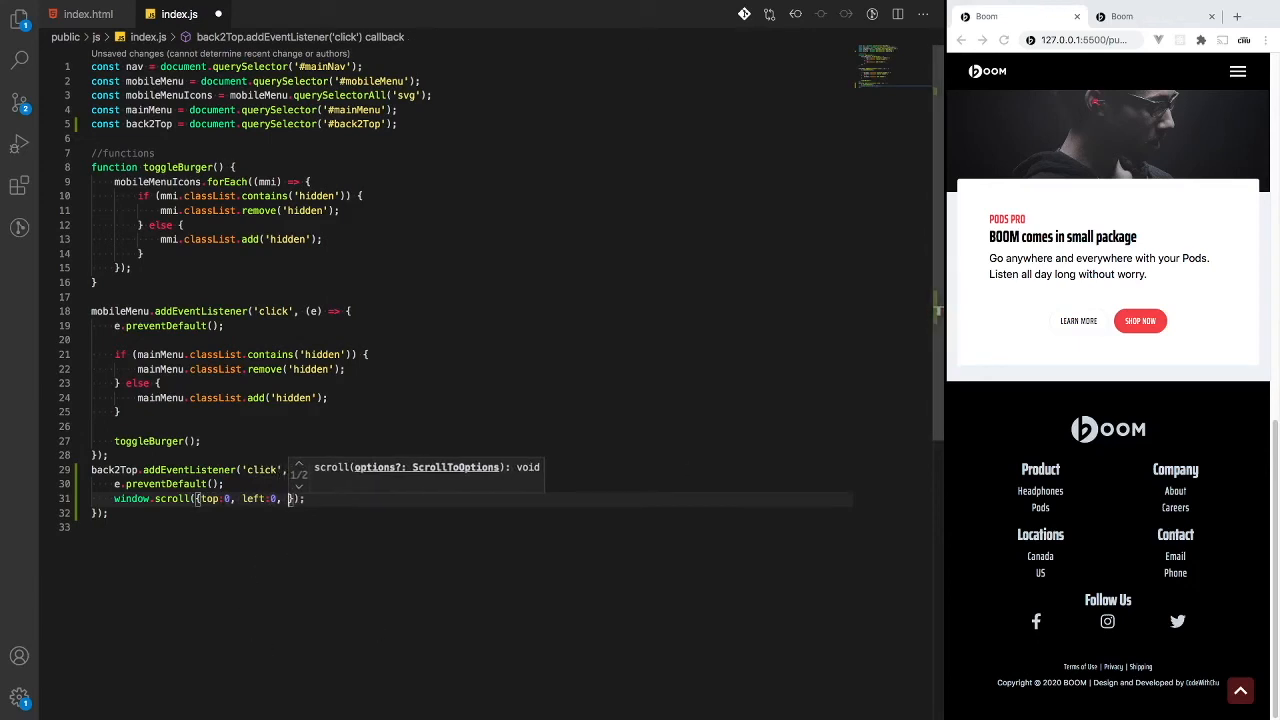
{"action": "type", "text": "behavior:"}
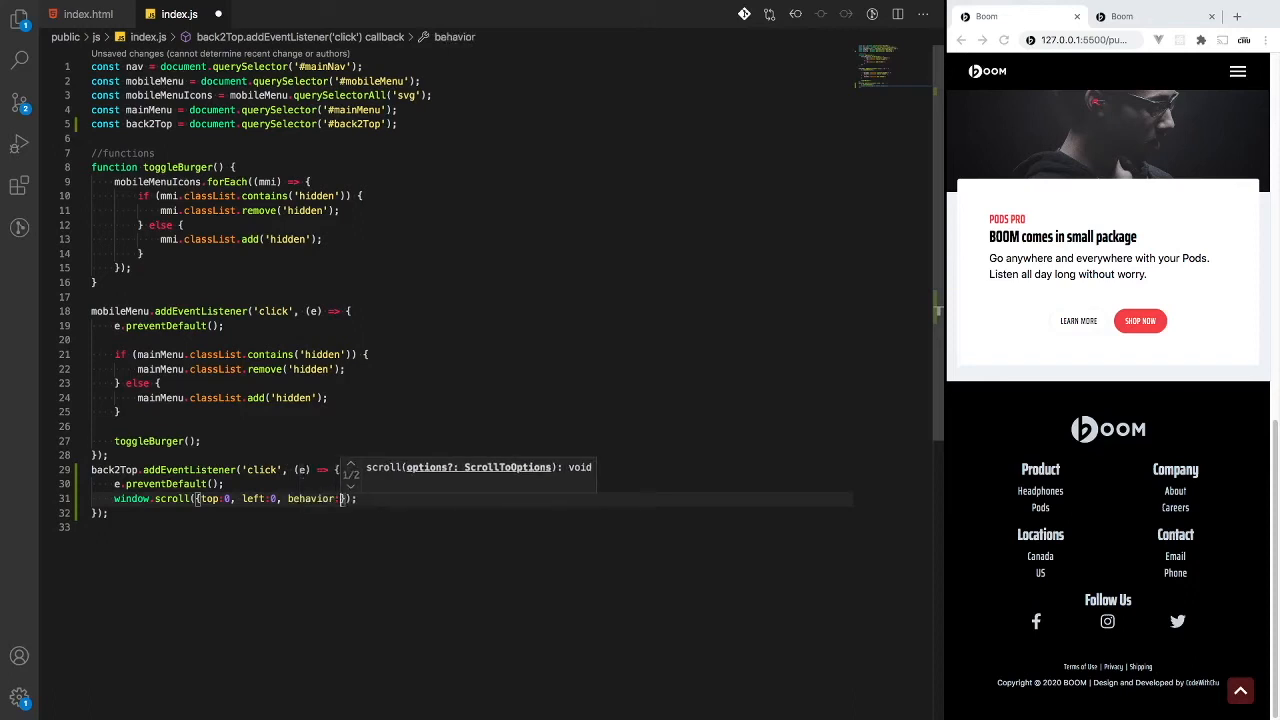
{"action": "type", "text": "'"}
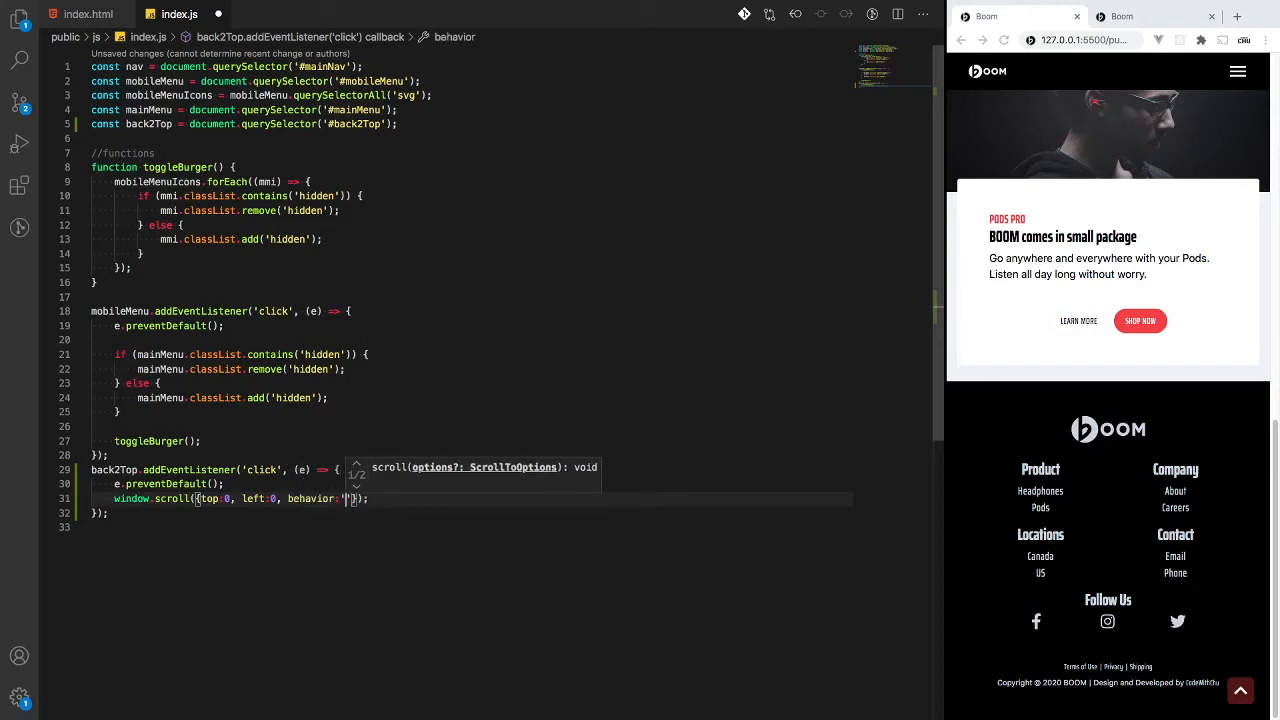
{"action": "type", "text": "smooth"}
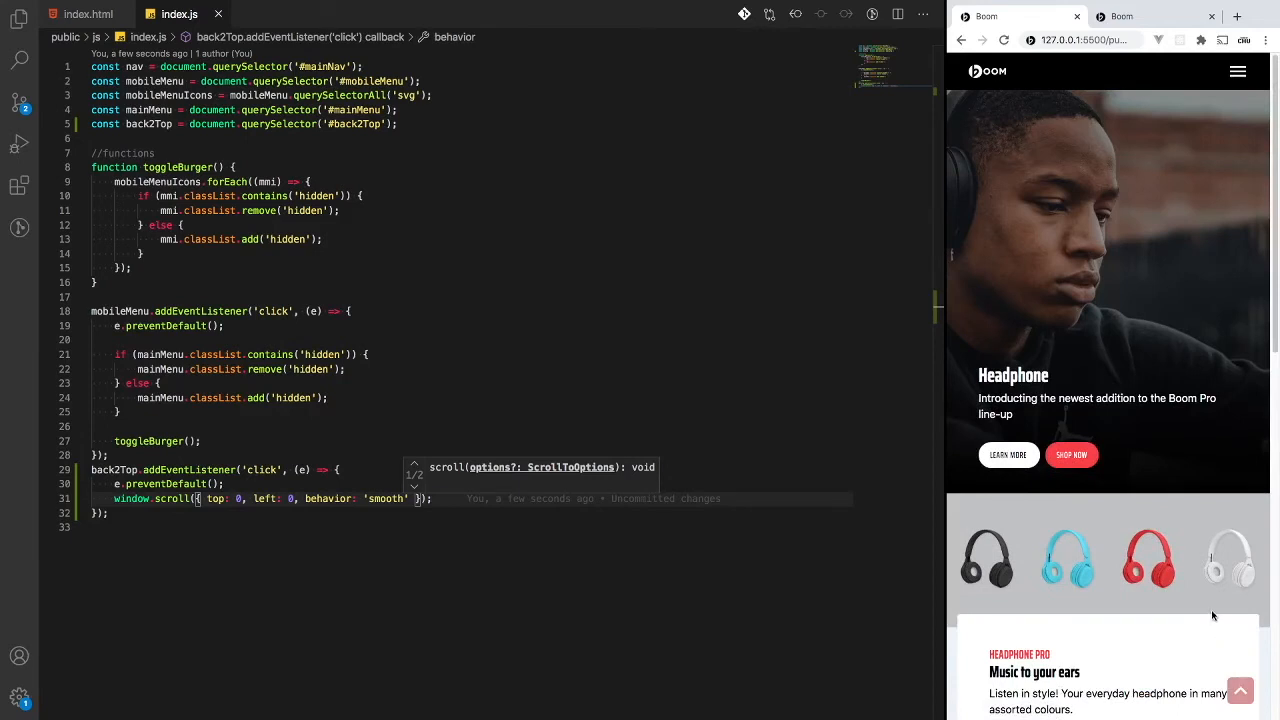
{"action": "mouse_move", "coordinate": [1068, 558]}
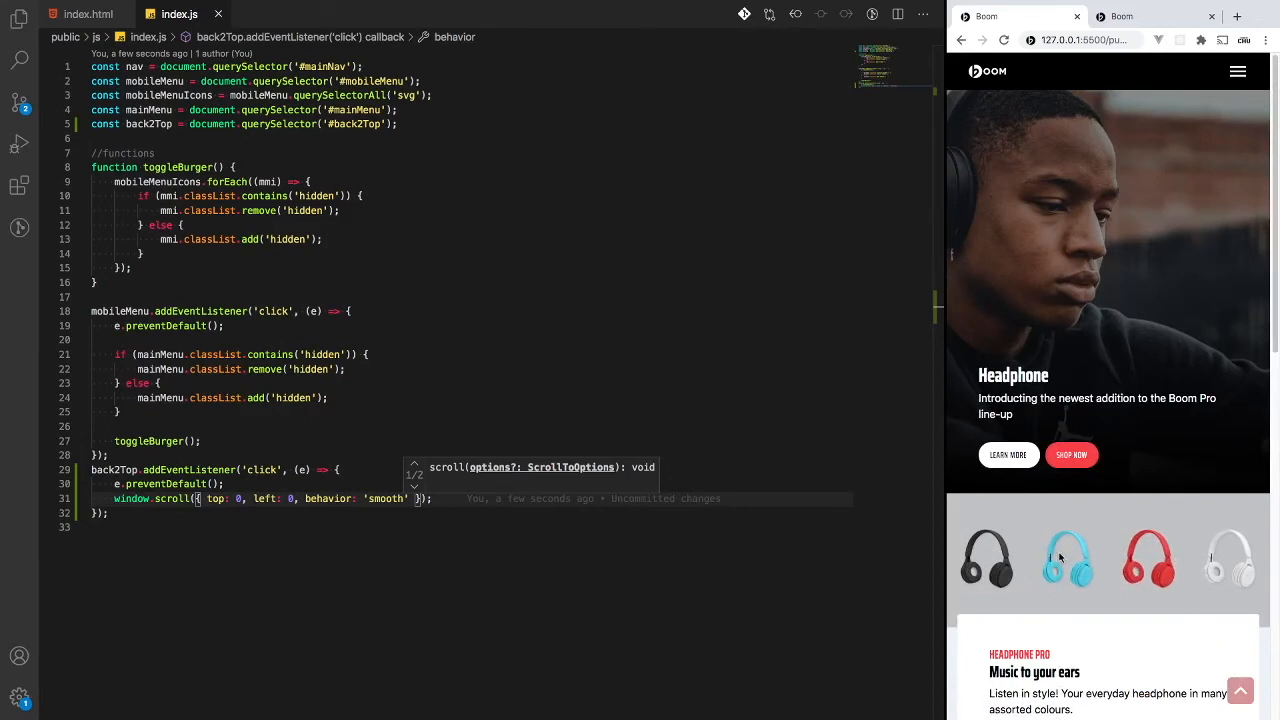
{"action": "mouse_move", "coordinate": [164, 588]}
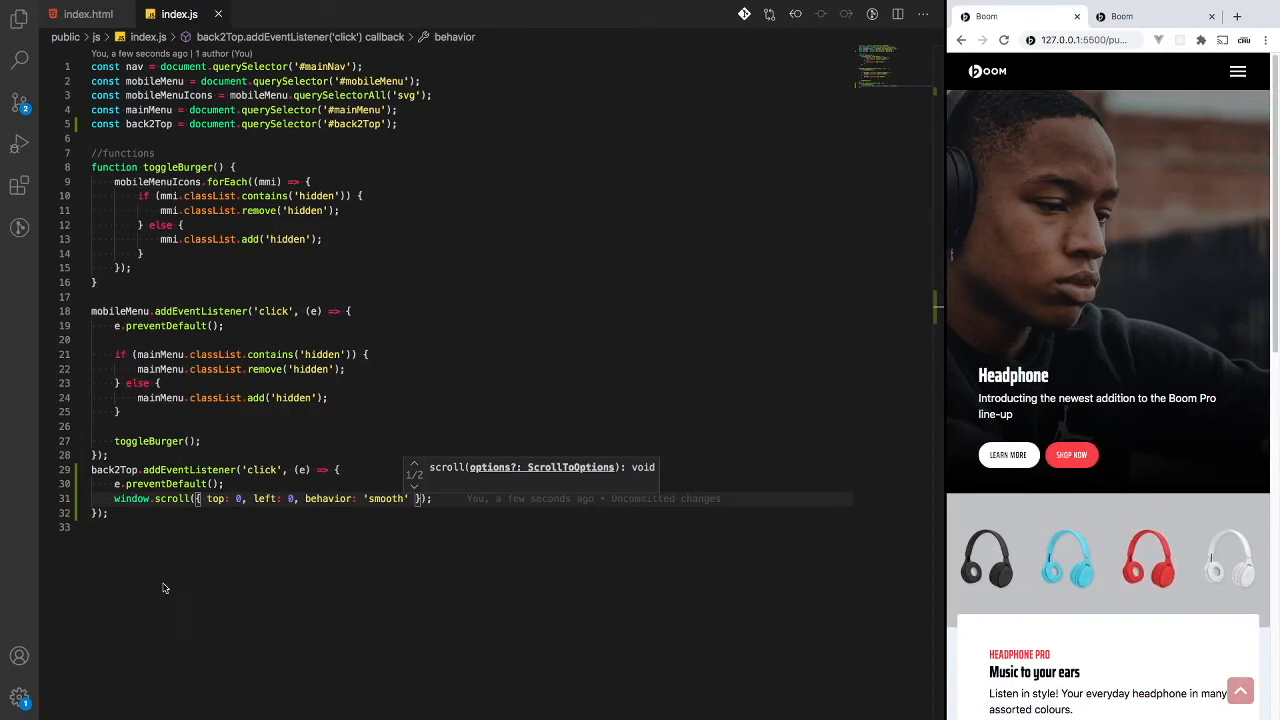
{"action": "mouse_move", "coordinate": [1234, 472]}
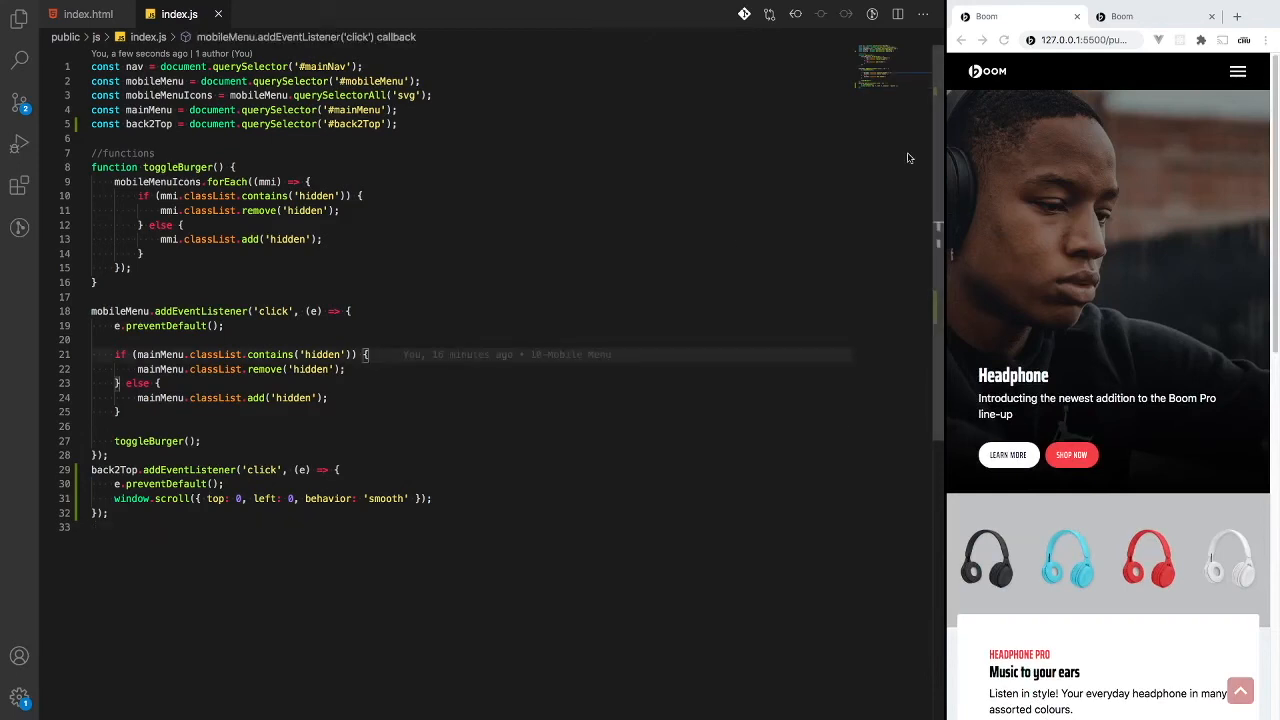
{"action": "mouse_move", "coordinate": [1084, 110]}
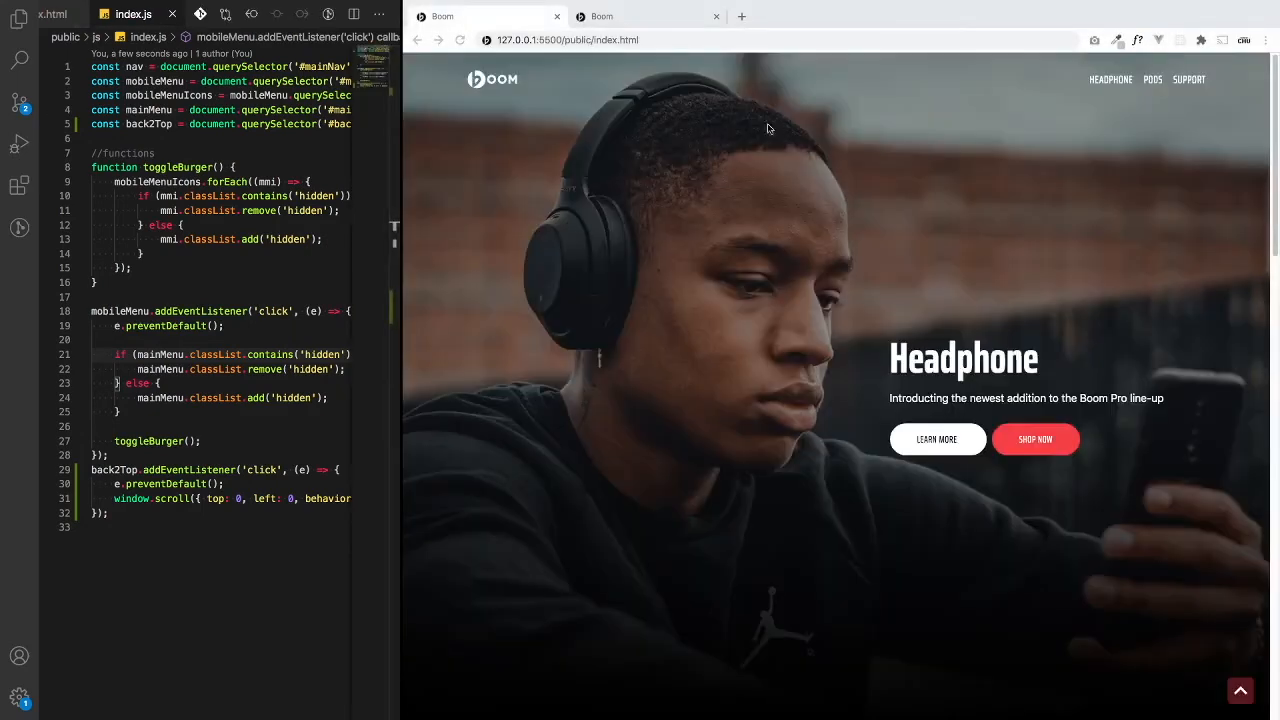
Scroll the maximized Boom page down and use the button to glide back to the hero.
{"action": "scroll", "scroll_direction": "down", "scroll_amount": 3}
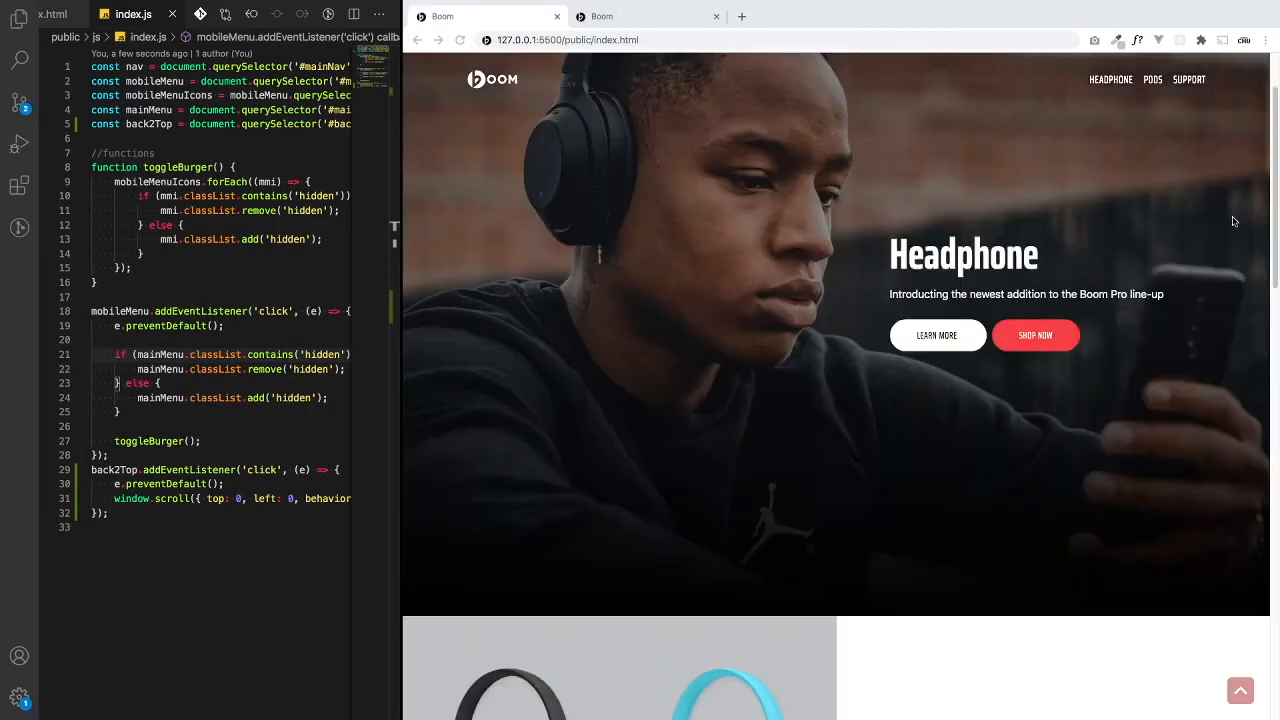
{"action": "scroll", "scroll_direction": "down", "scroll_amount": 3}
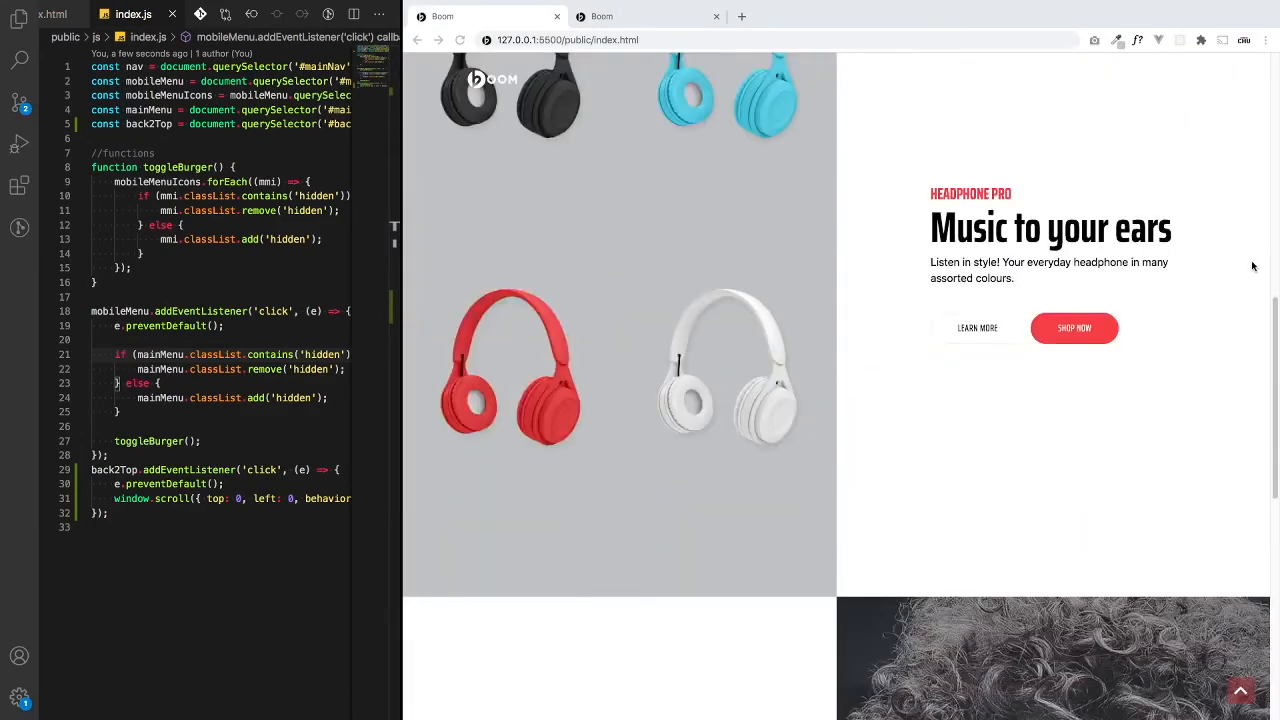
{"action": "scroll", "scroll_direction": "up", "scroll_amount": 3}
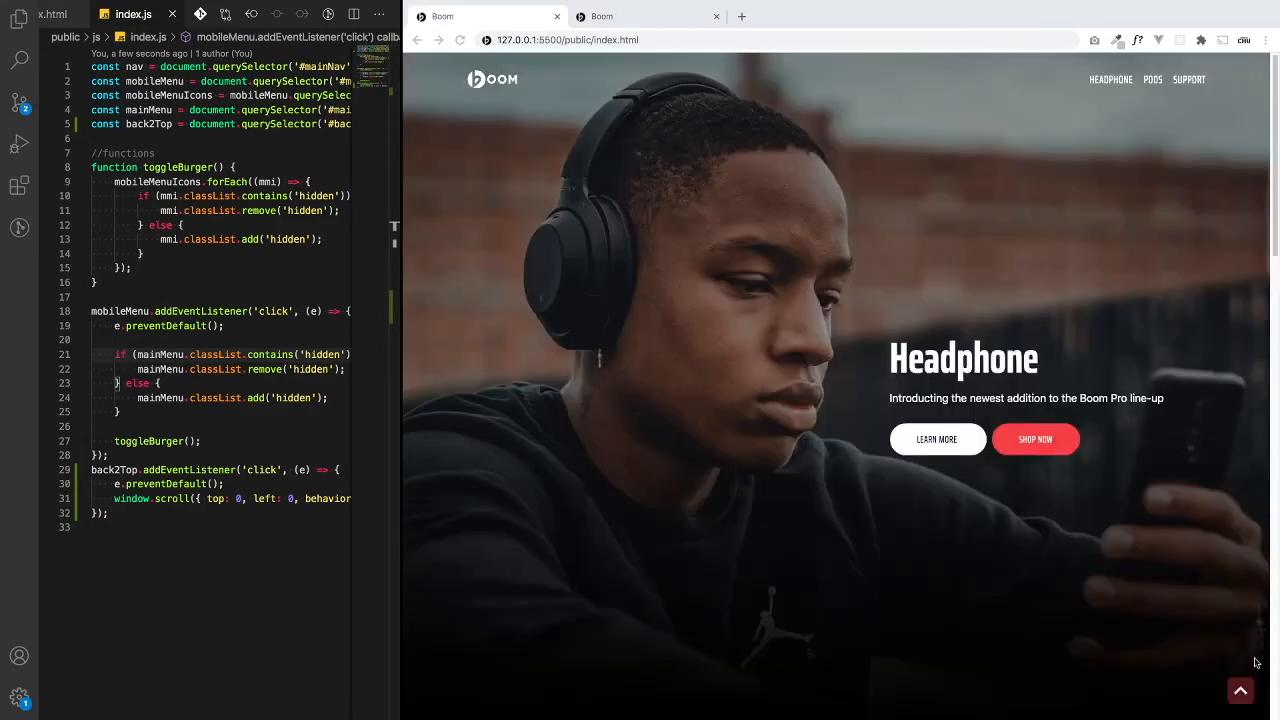
{"action": "scroll", "scroll_direction": "down", "scroll_amount": 3}
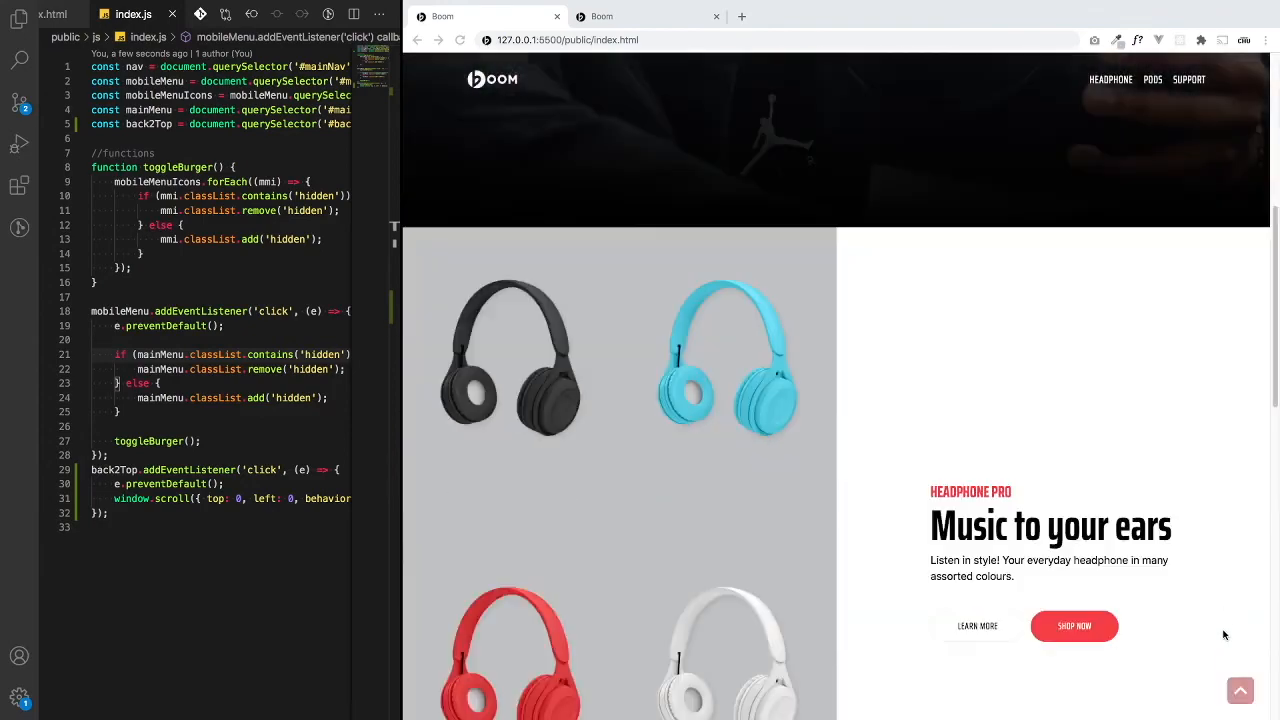
{"action": "scroll", "scroll_direction": "down", "scroll_amount": 3}
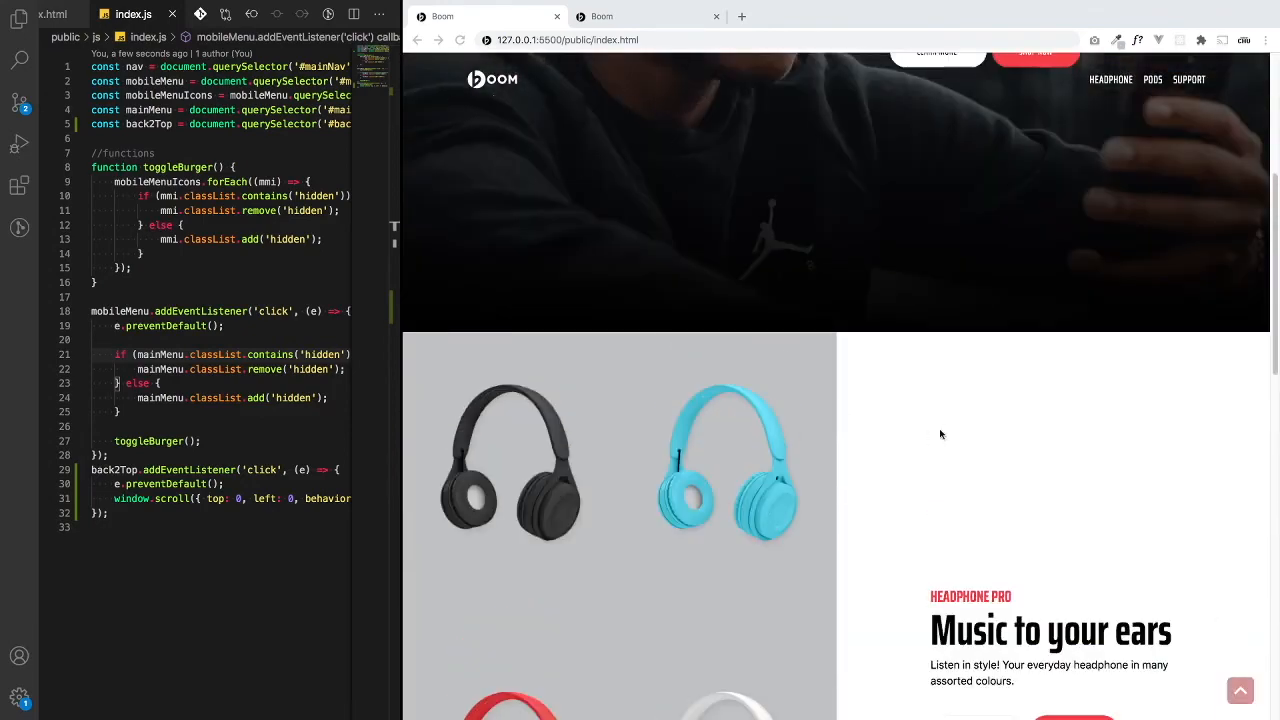
{"action": "scroll", "scroll_direction": "down", "scroll_amount": 3}
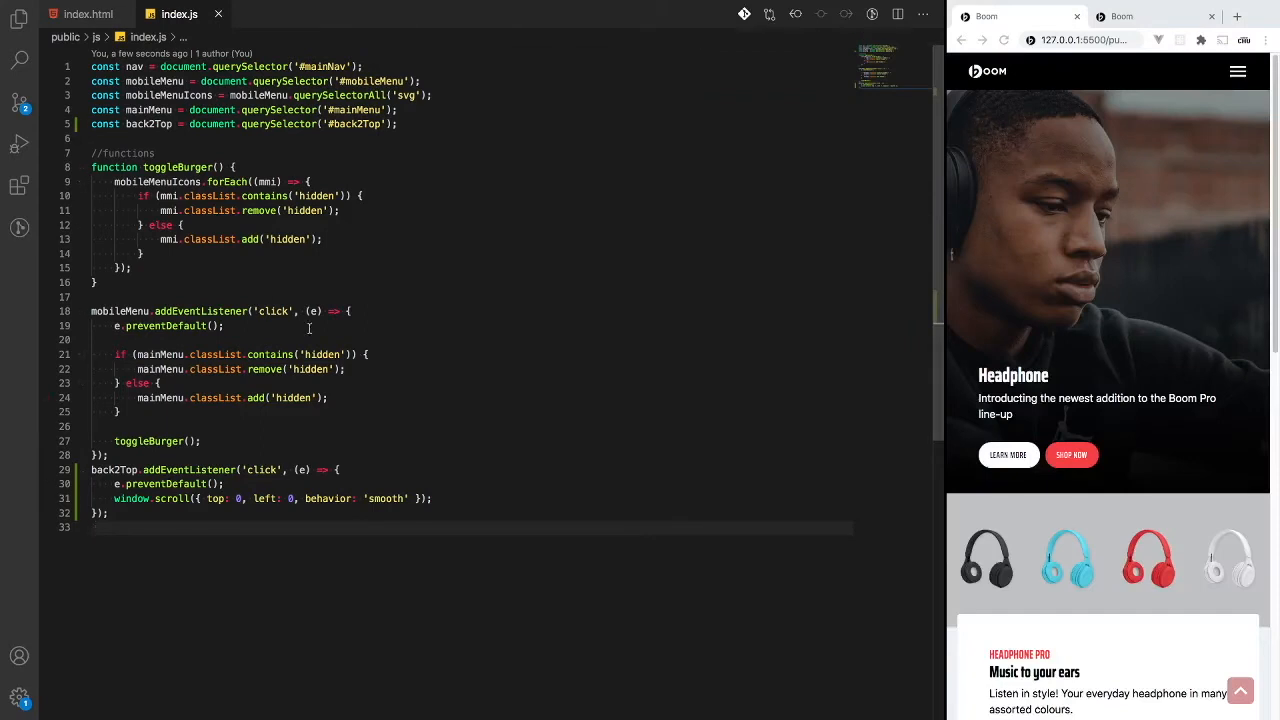
{"action": "mouse_move", "coordinate": [170, 448]}
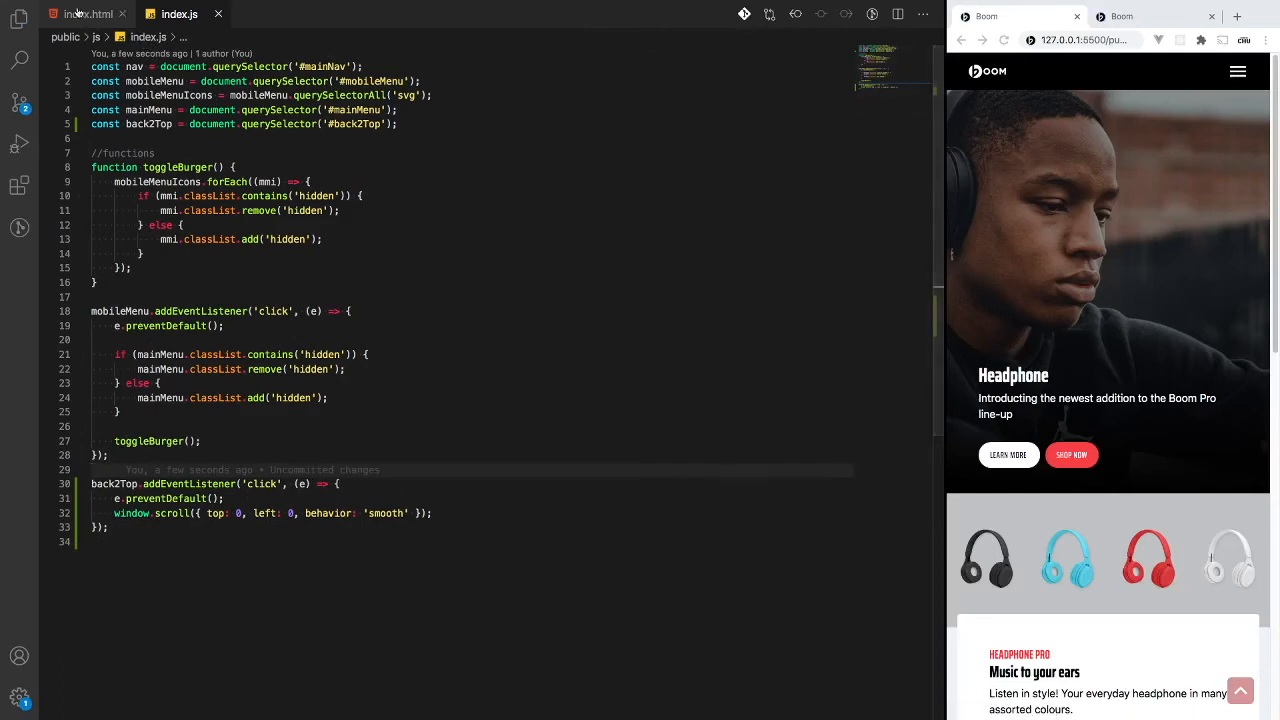
Switch back to index.html in VS Code.
{"action": "left_click", "coordinate": [88, 14]}
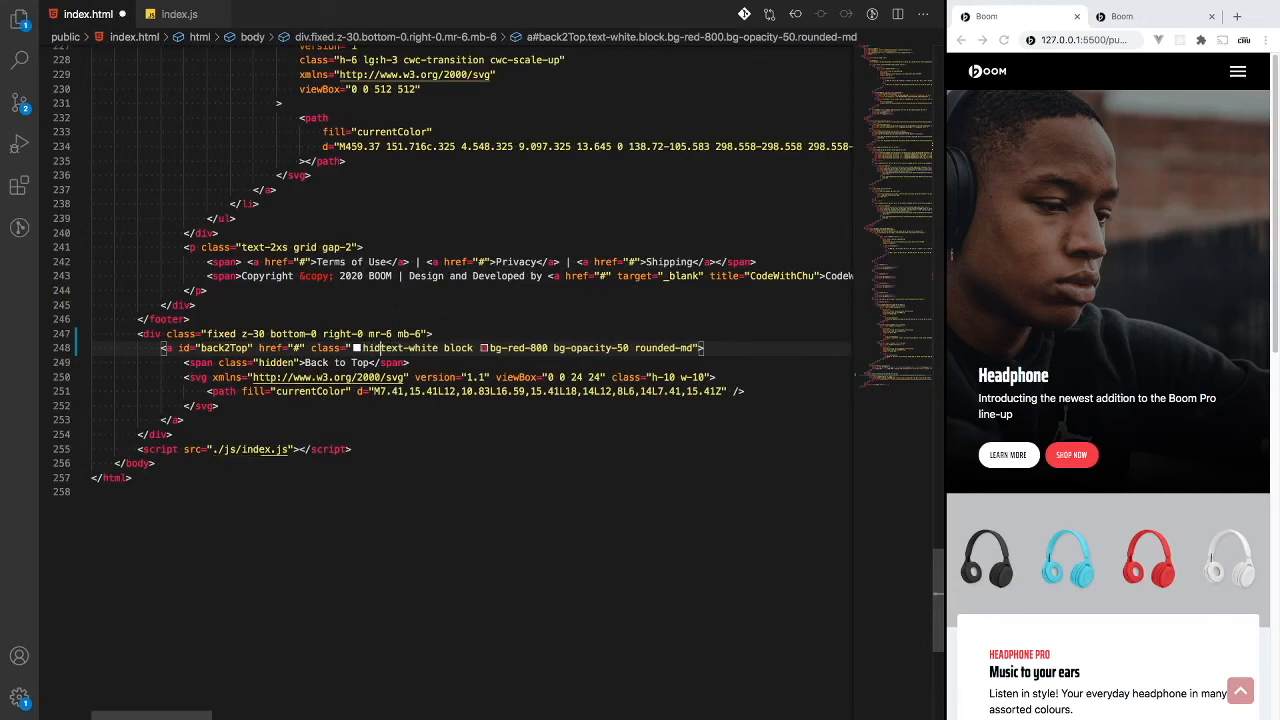
Add the hidden class to the a#back2Top element and check the footer in the preview.
{"action": "type", "text": "hidden"}
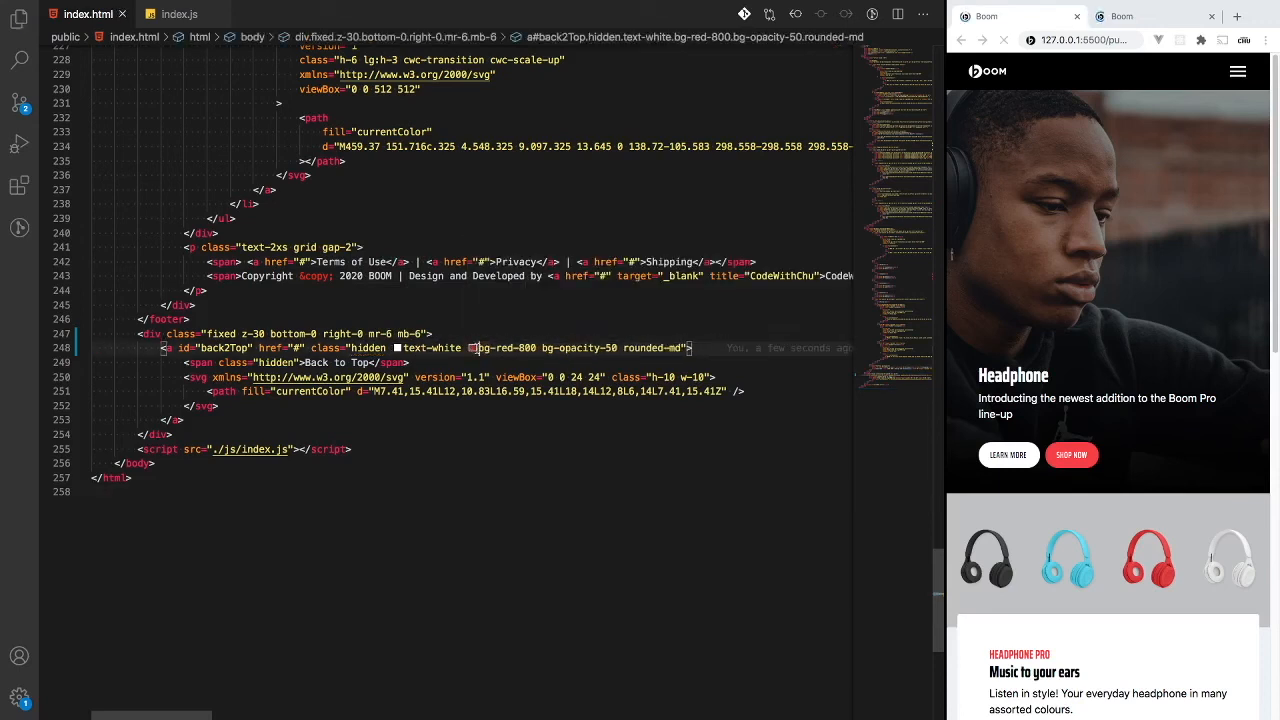
{"action": "scroll", "scroll_direction": "down", "scroll_amount": 3}
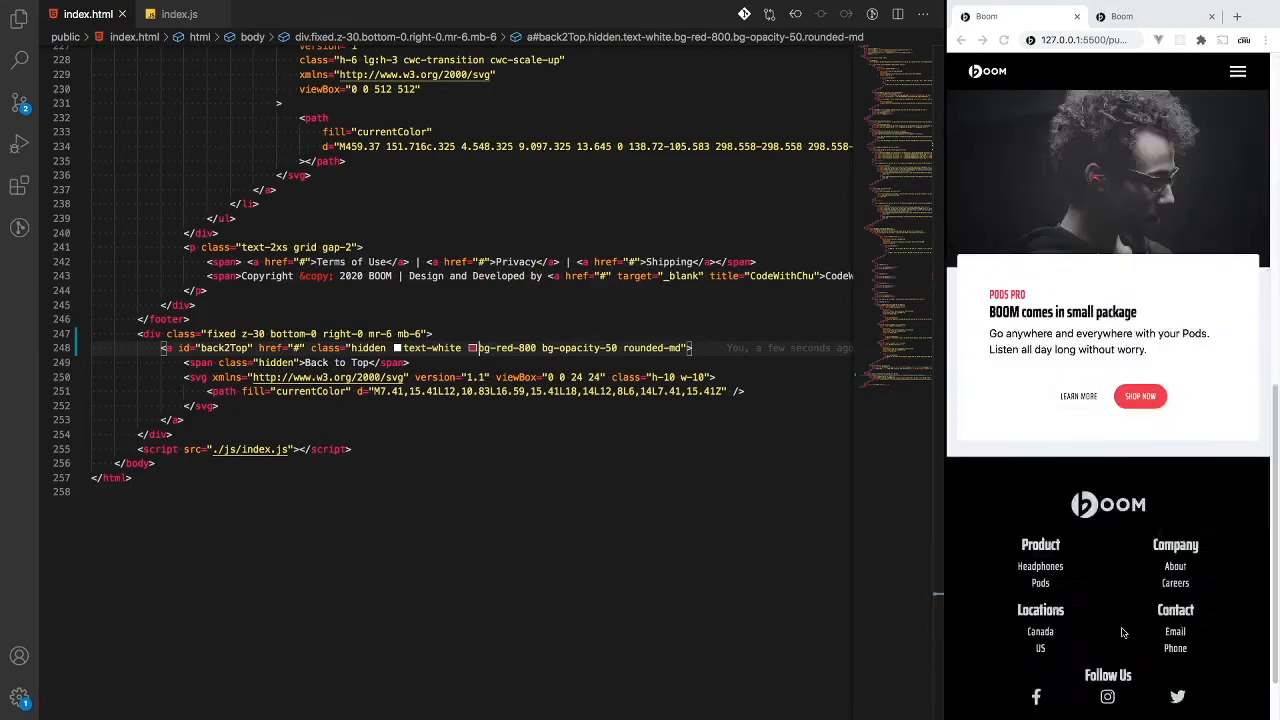
{"action": "scroll", "scroll_direction": "down", "scroll_amount": 3}
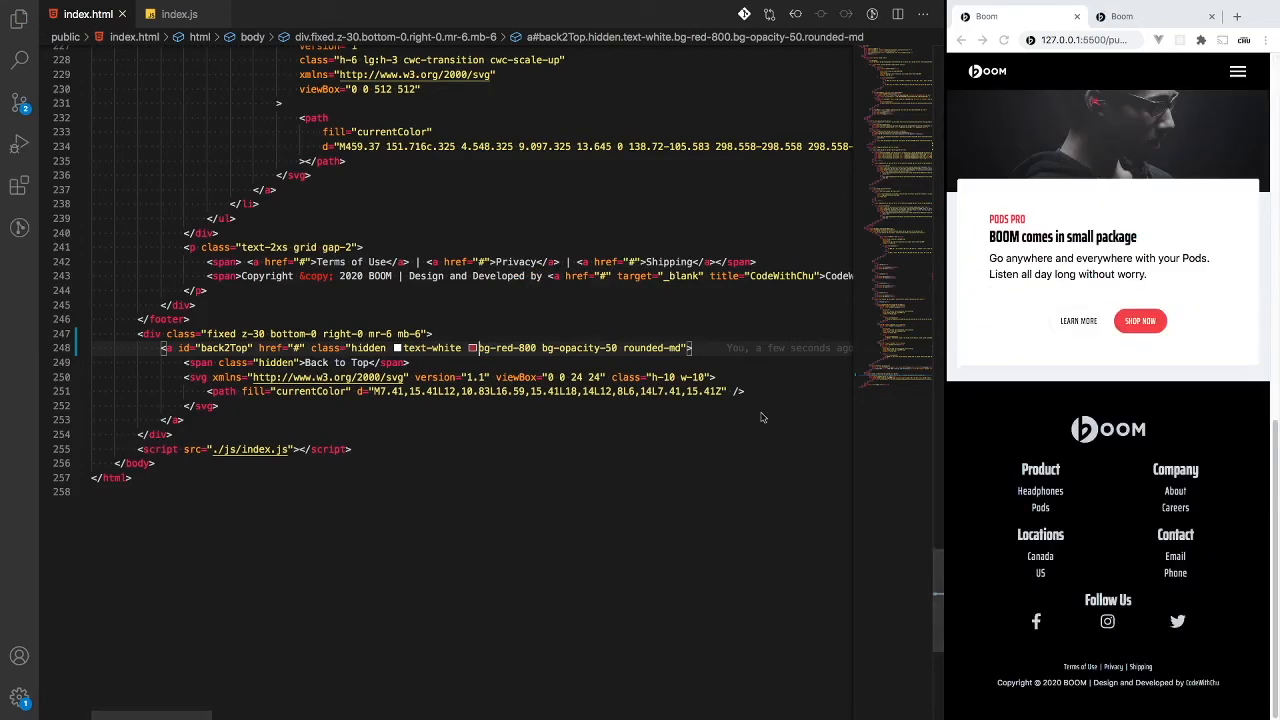